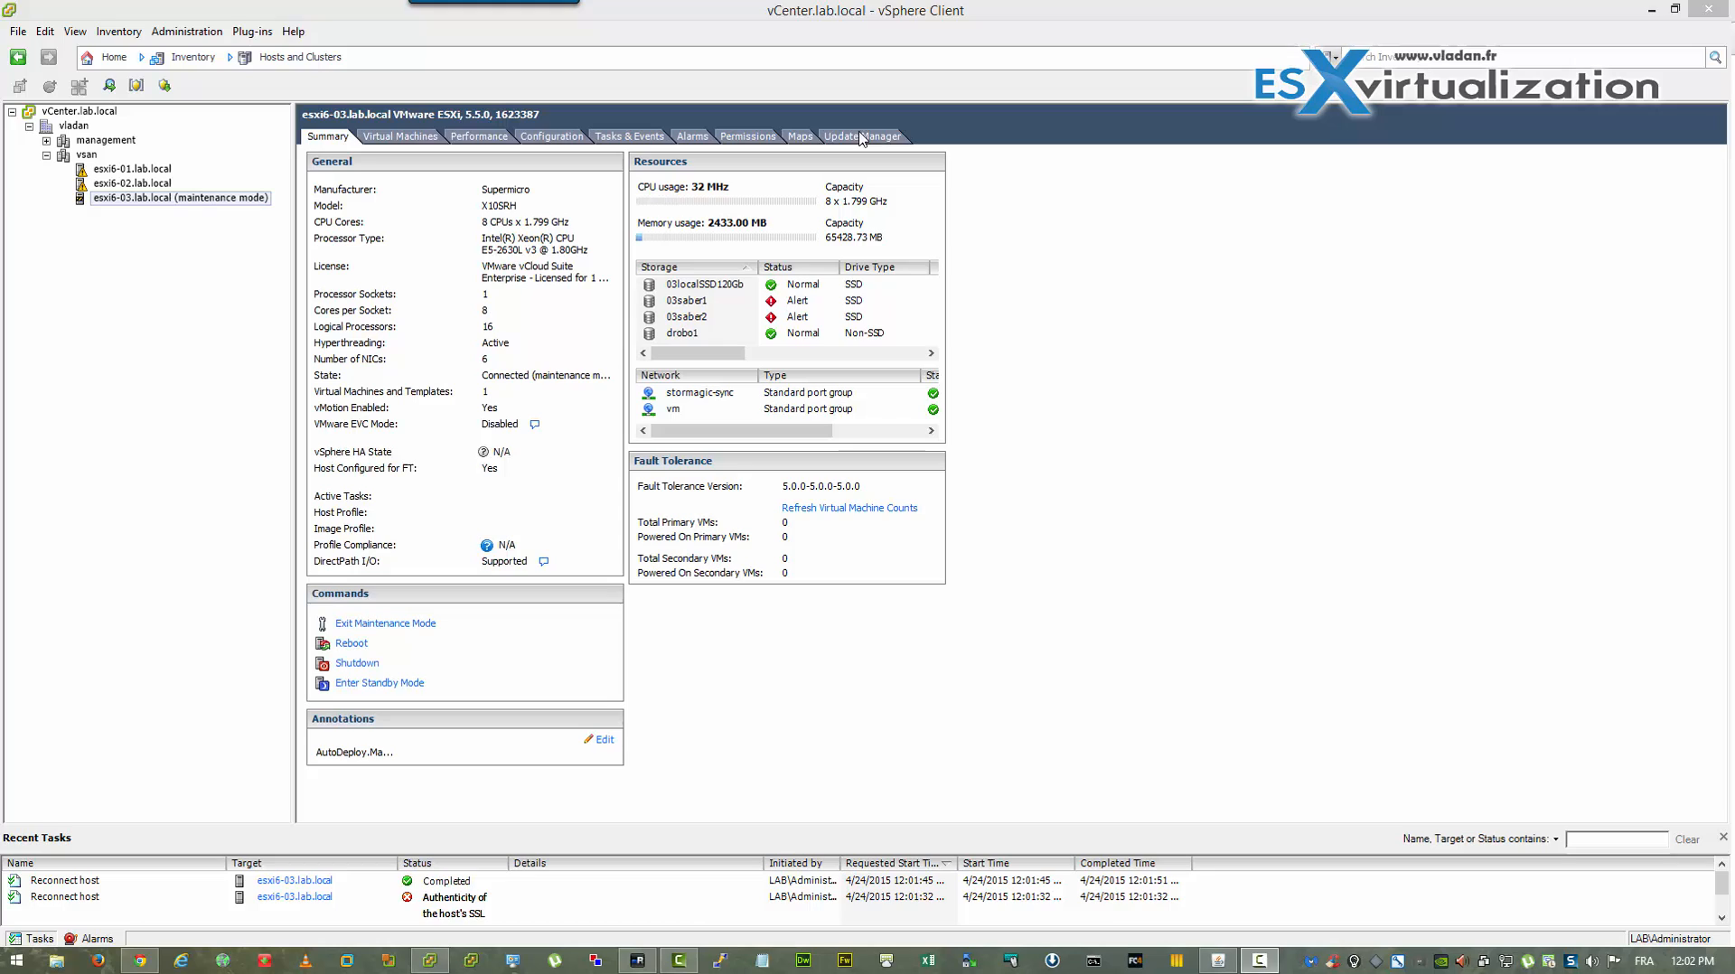
# Step: Switch from the host's Update Manager tab to the Admin View for vCenter.lab.local
pyautogui.click(864, 135)
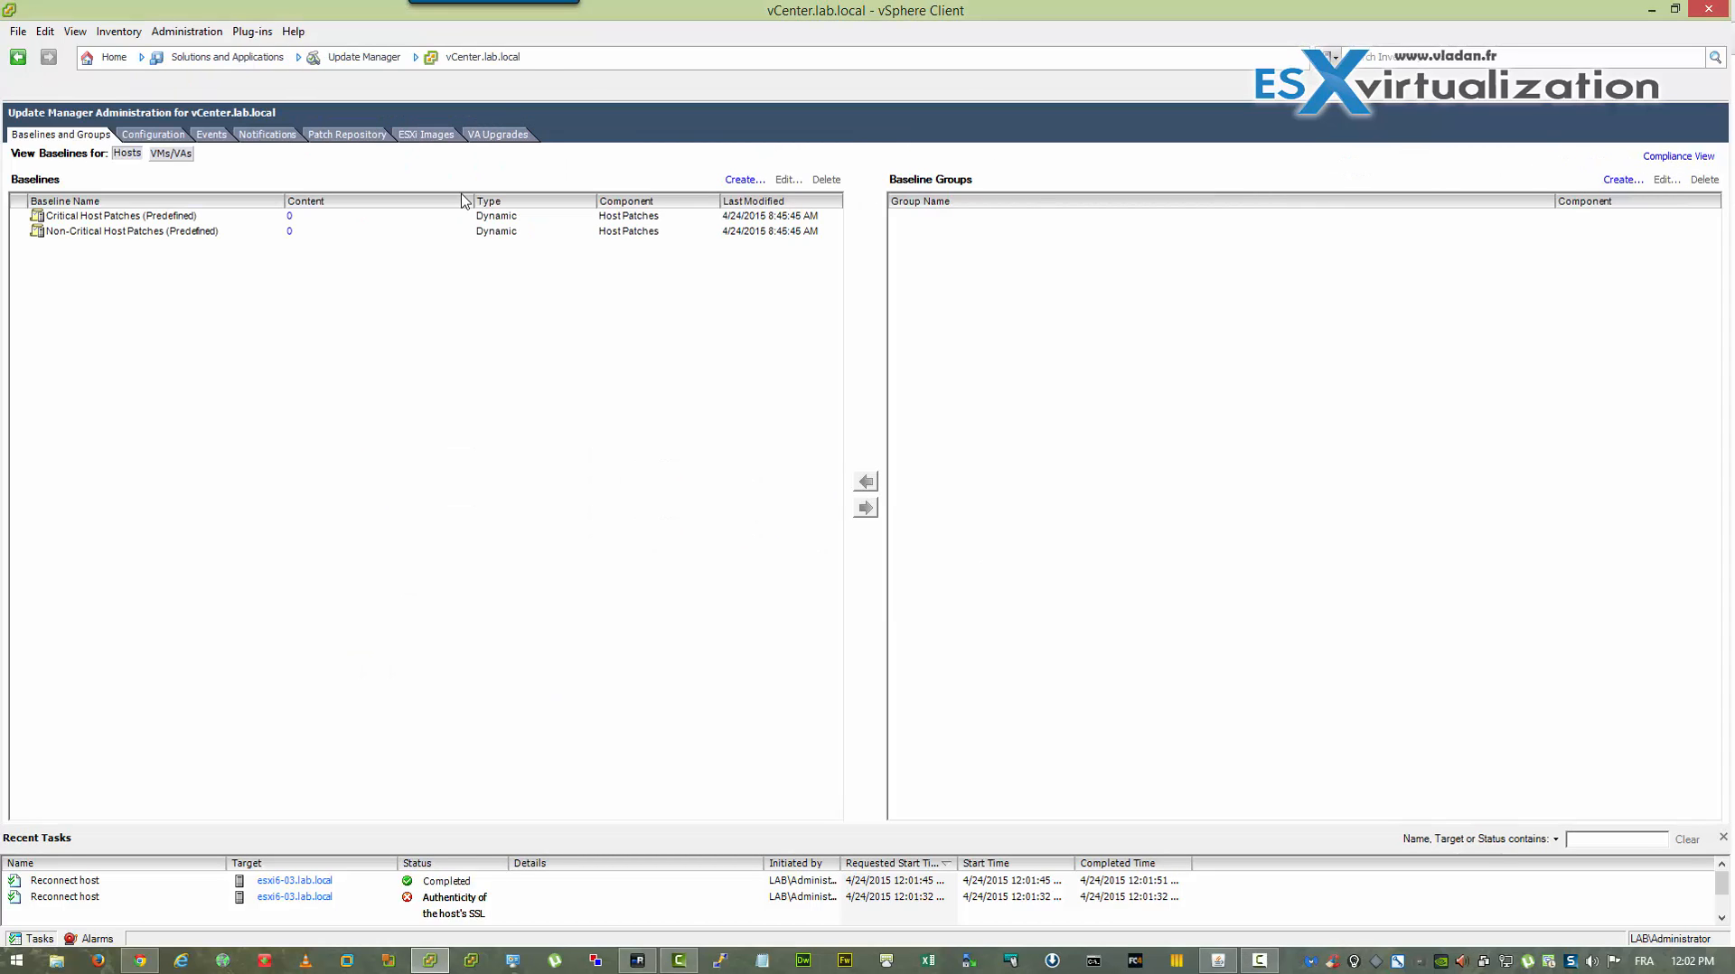
# Step: Select the ESXi 6.0 installer ISO under ESXi Images and start uploading it
pyautogui.click(426, 133)
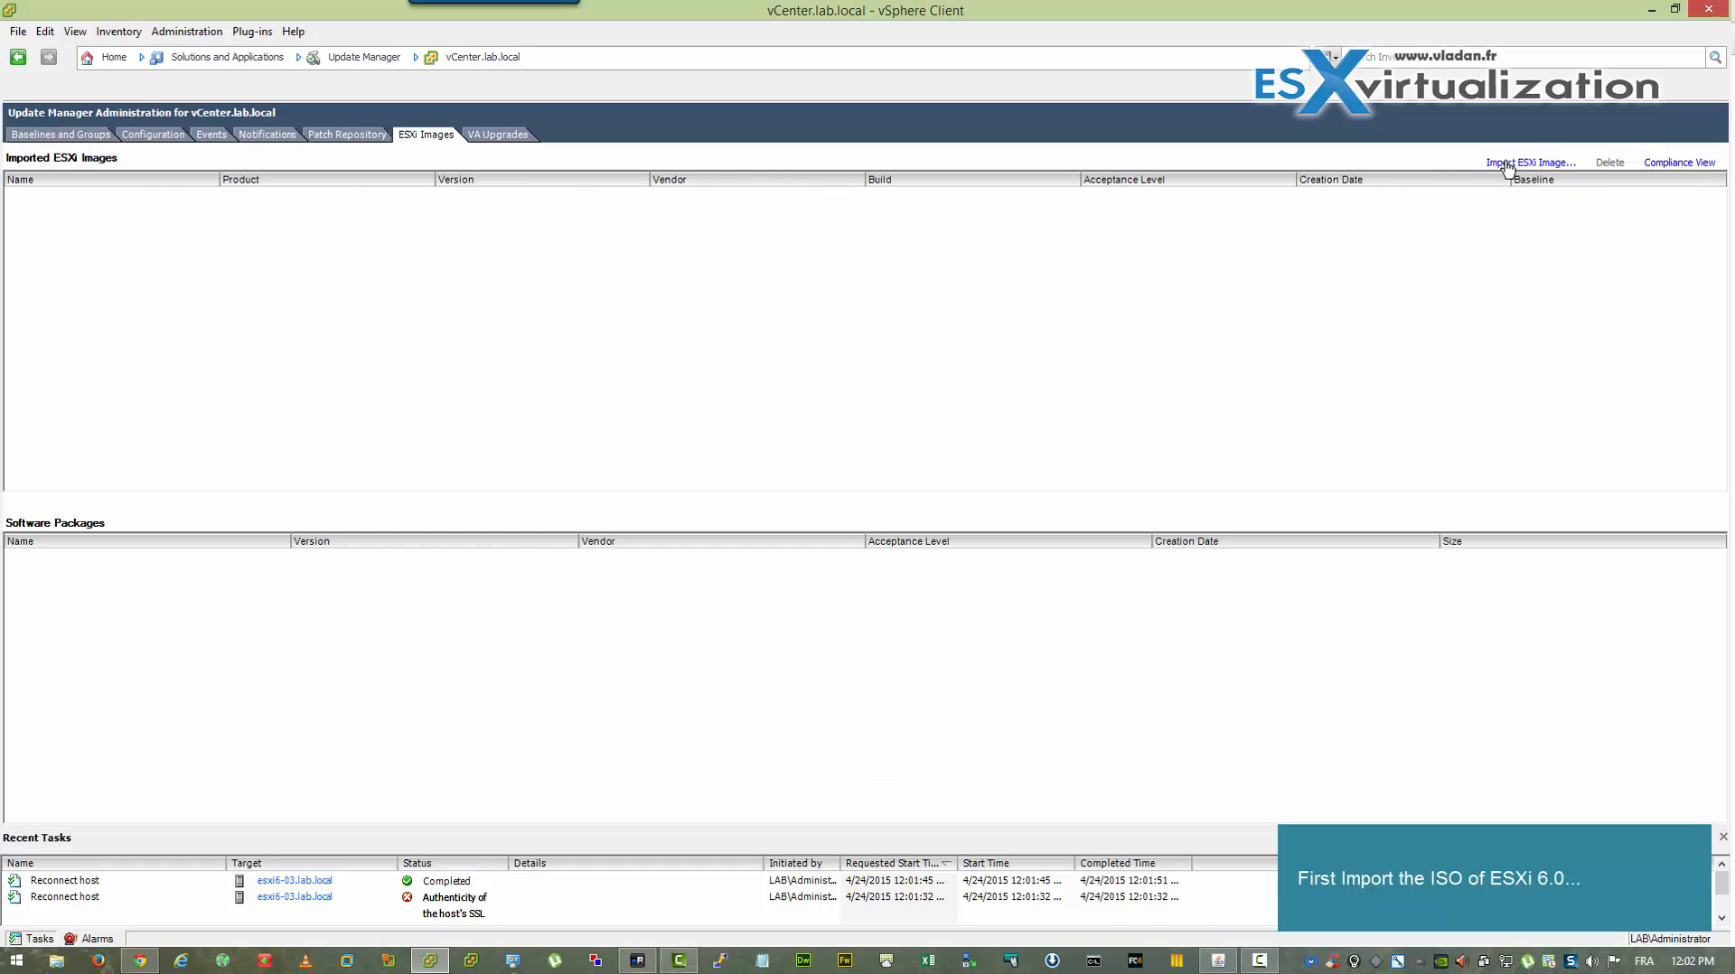
pyautogui.click(1531, 162)
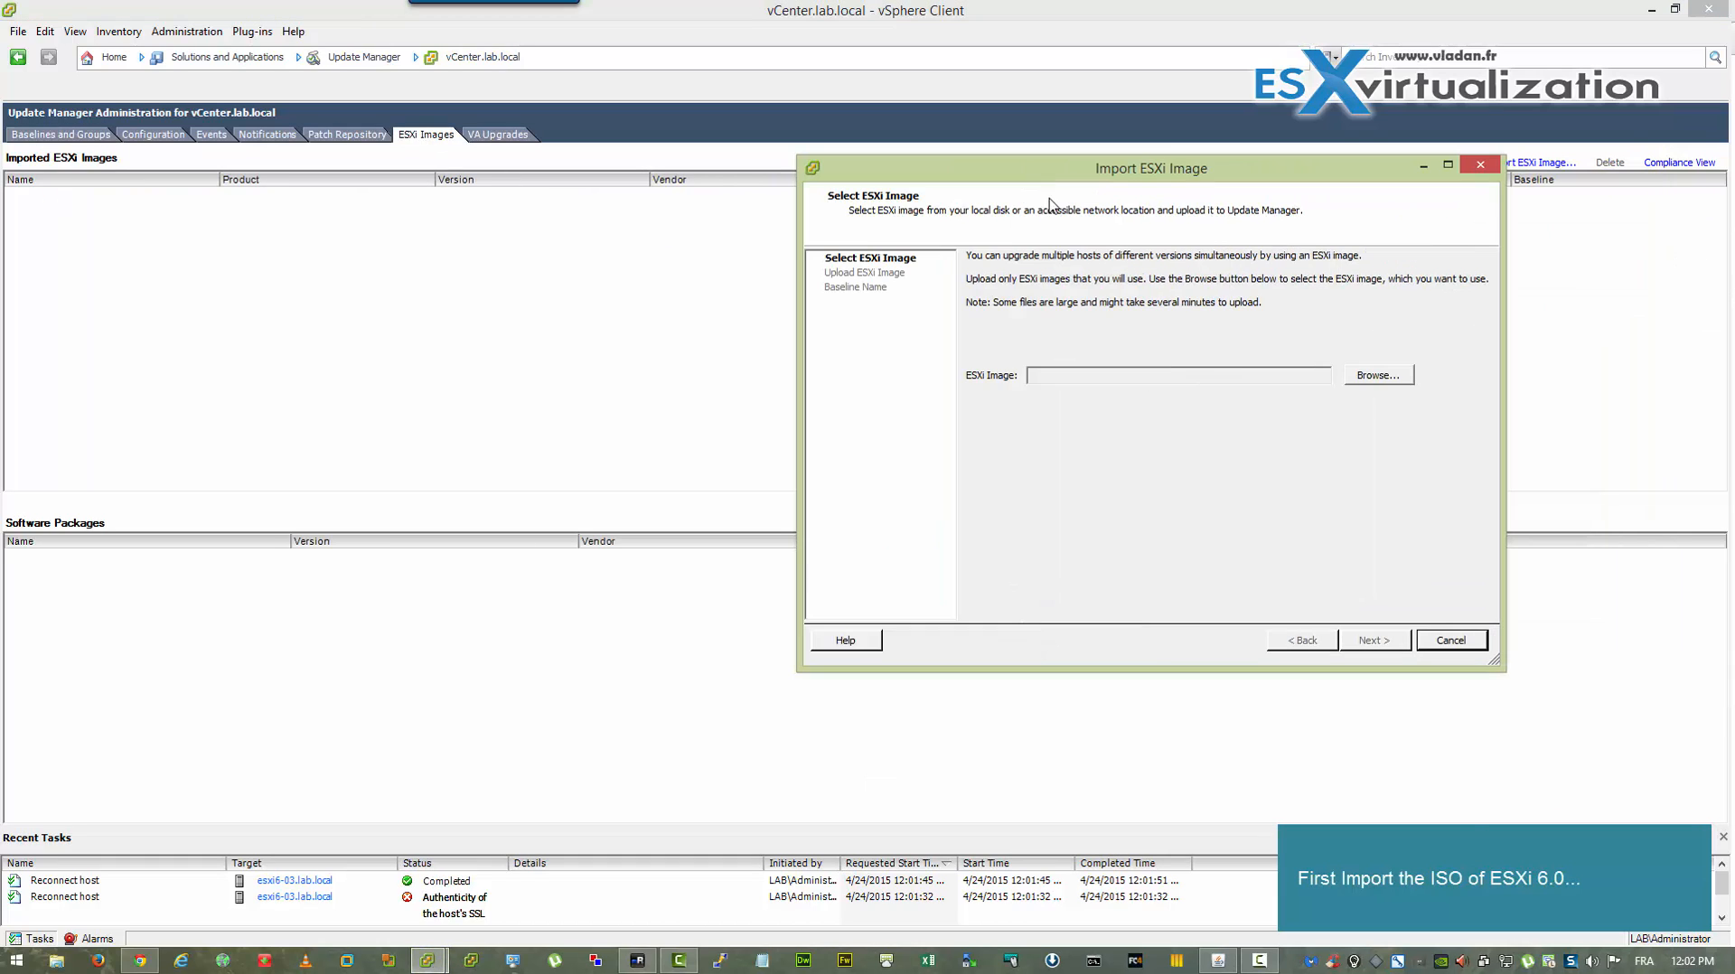
pyautogui.click(1377, 374)
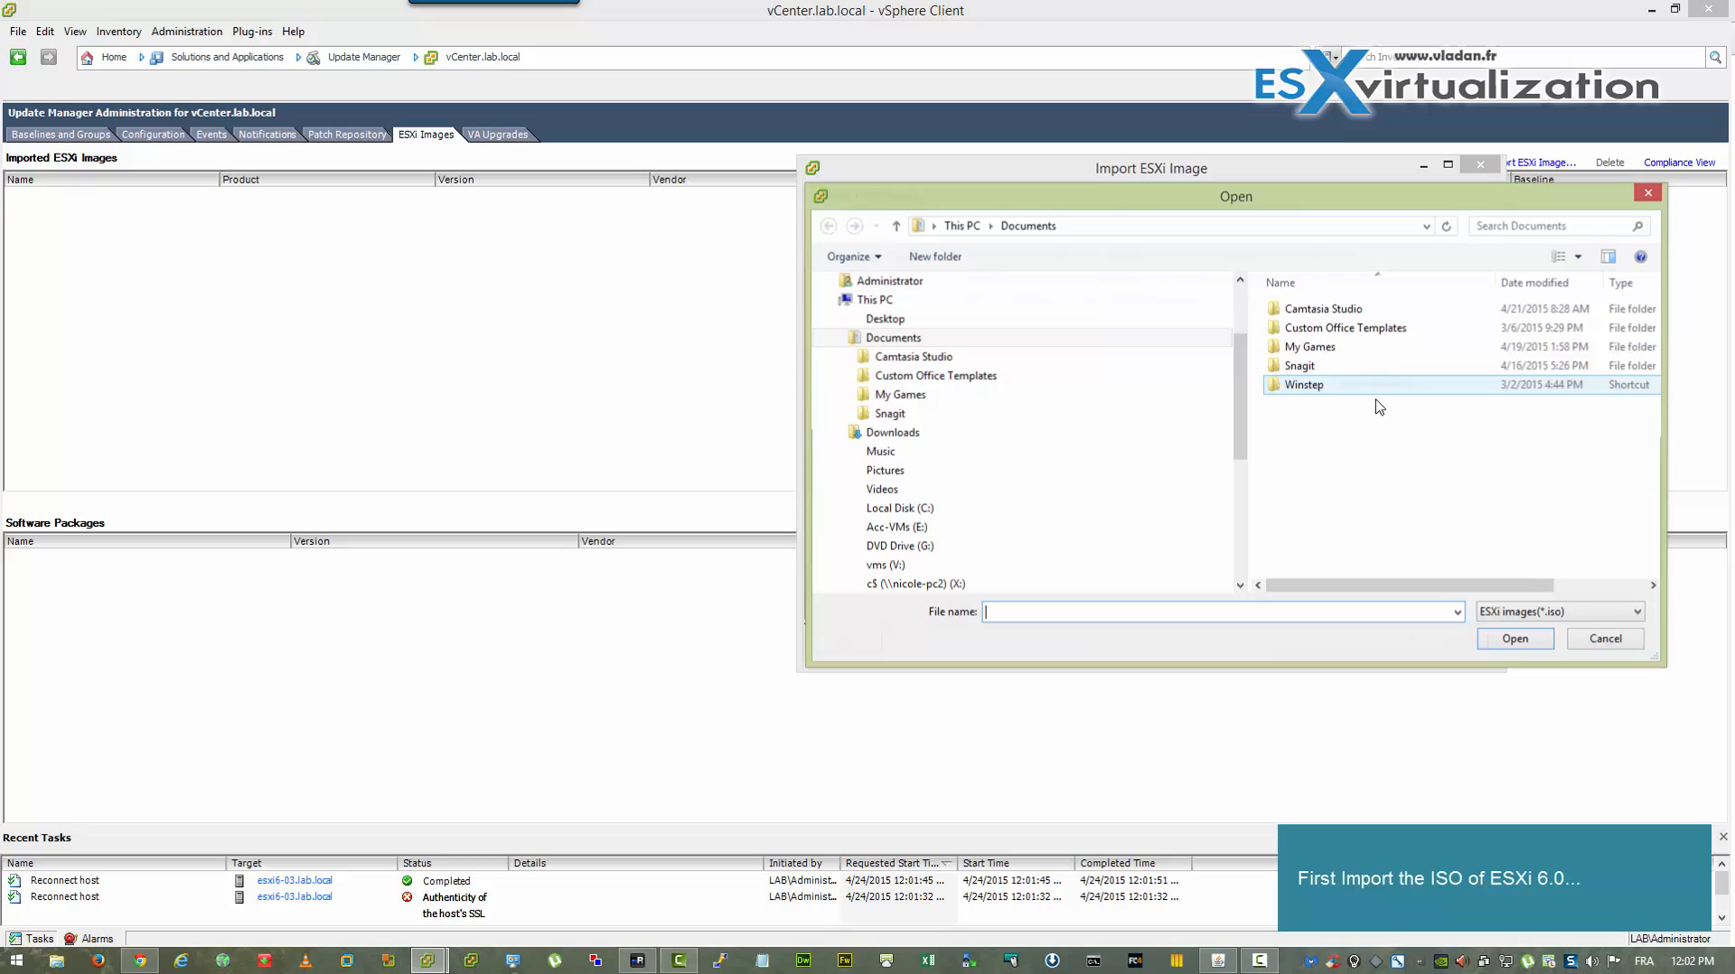
pyautogui.click(885, 319)
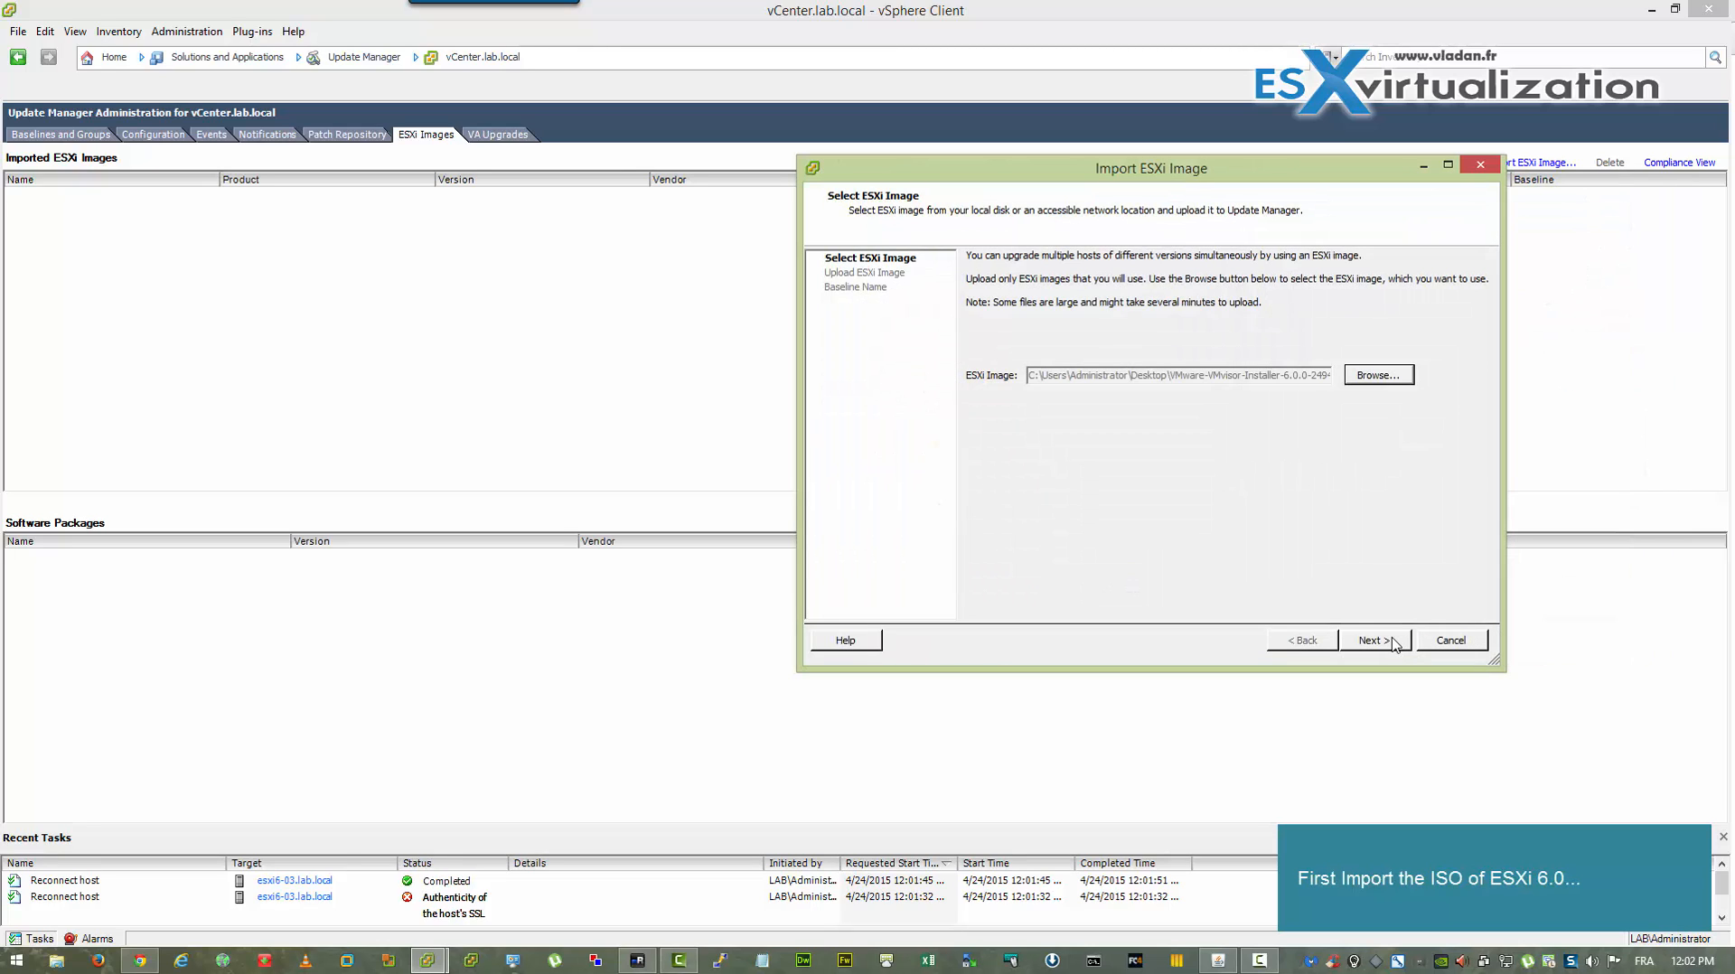
pyautogui.click(1374, 640)
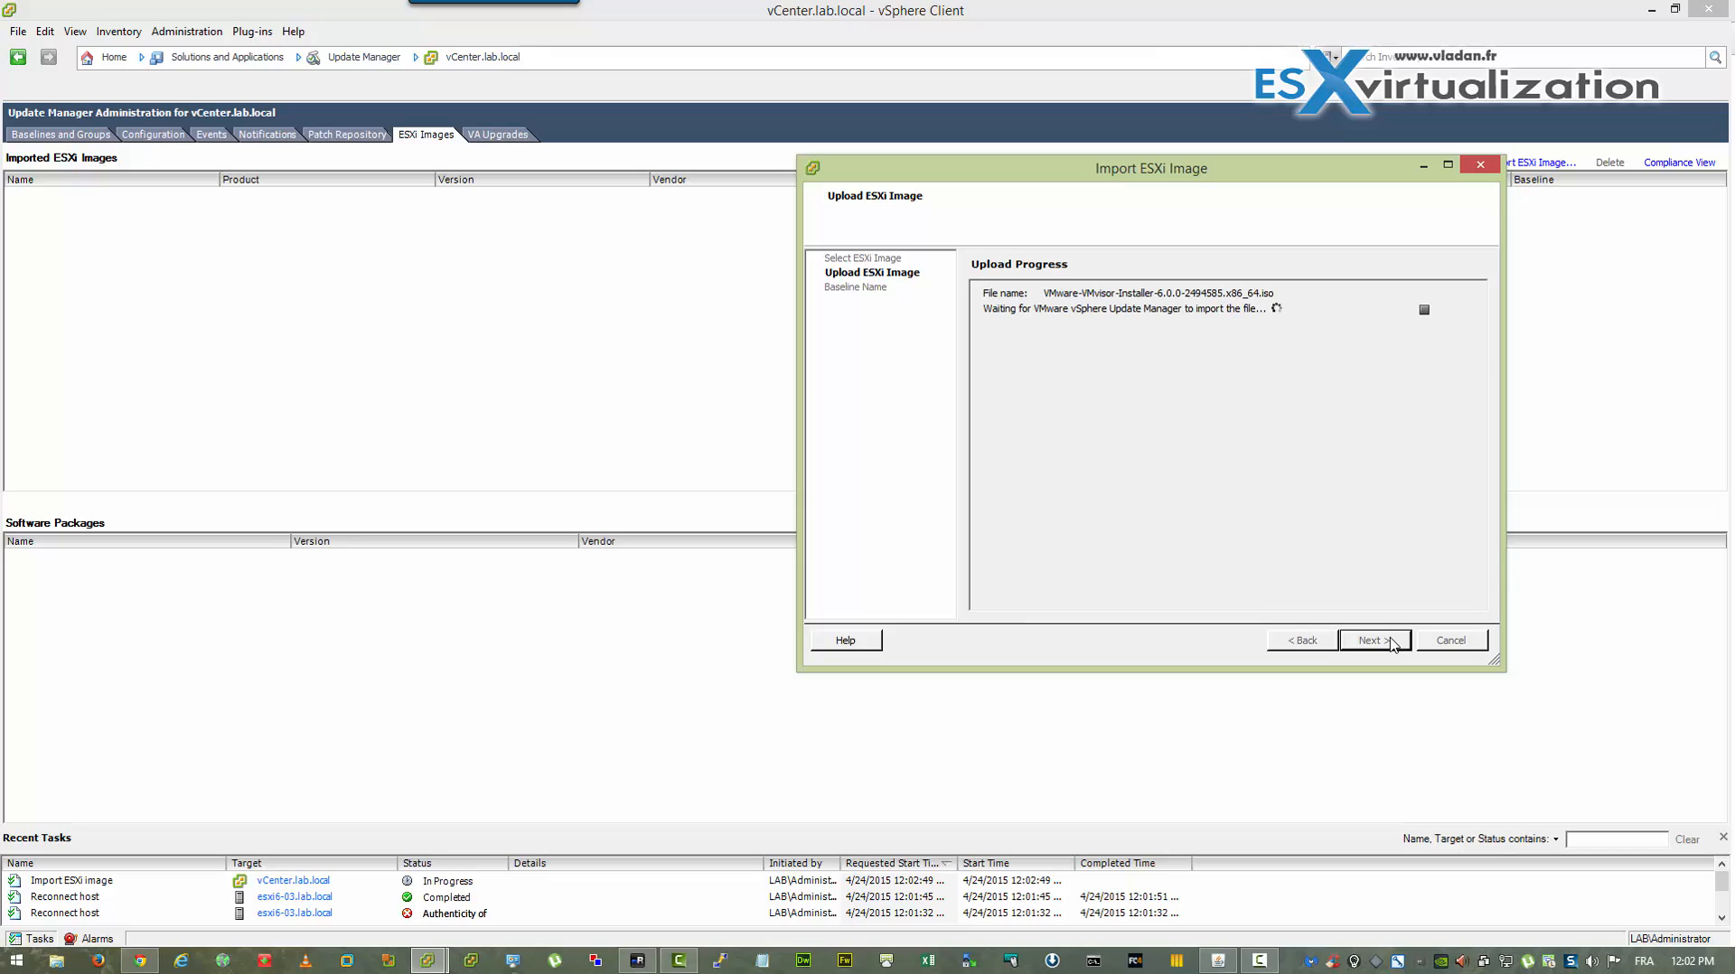
# Step: Name the new upgrade baseline 'ESXi 6.0' and finish the image import
pyautogui.click(1375, 640)
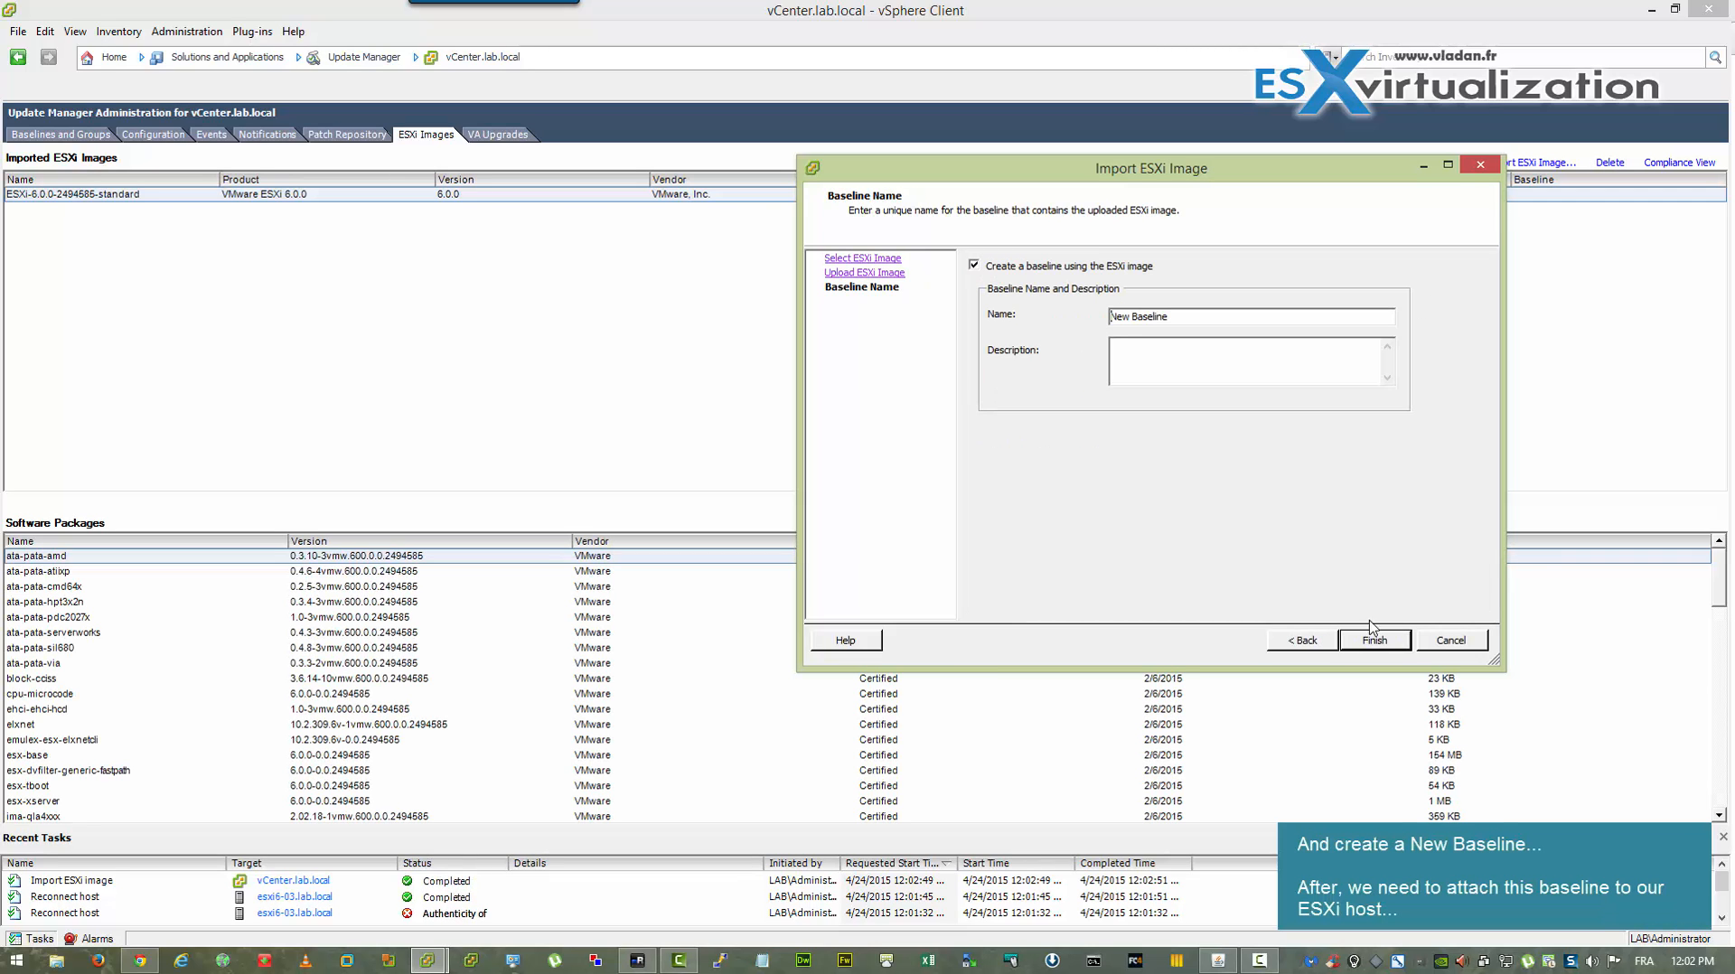
pyautogui.doubleClick(1139, 316)
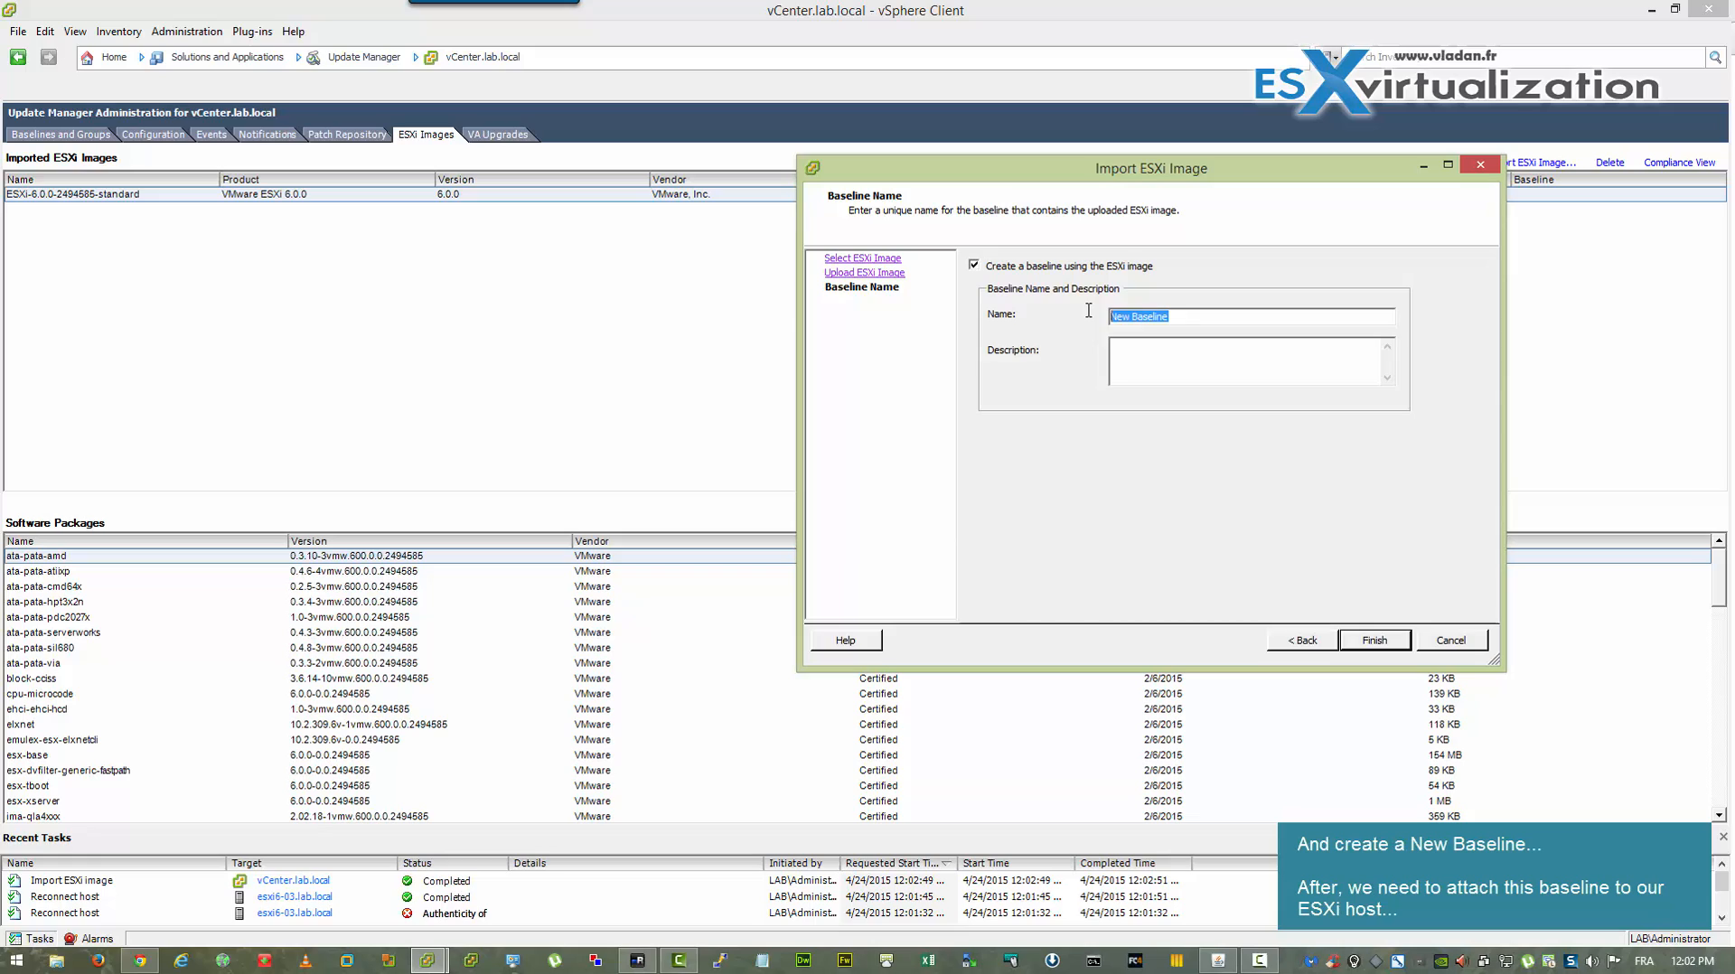
pyautogui.write('ESXi 6.0')
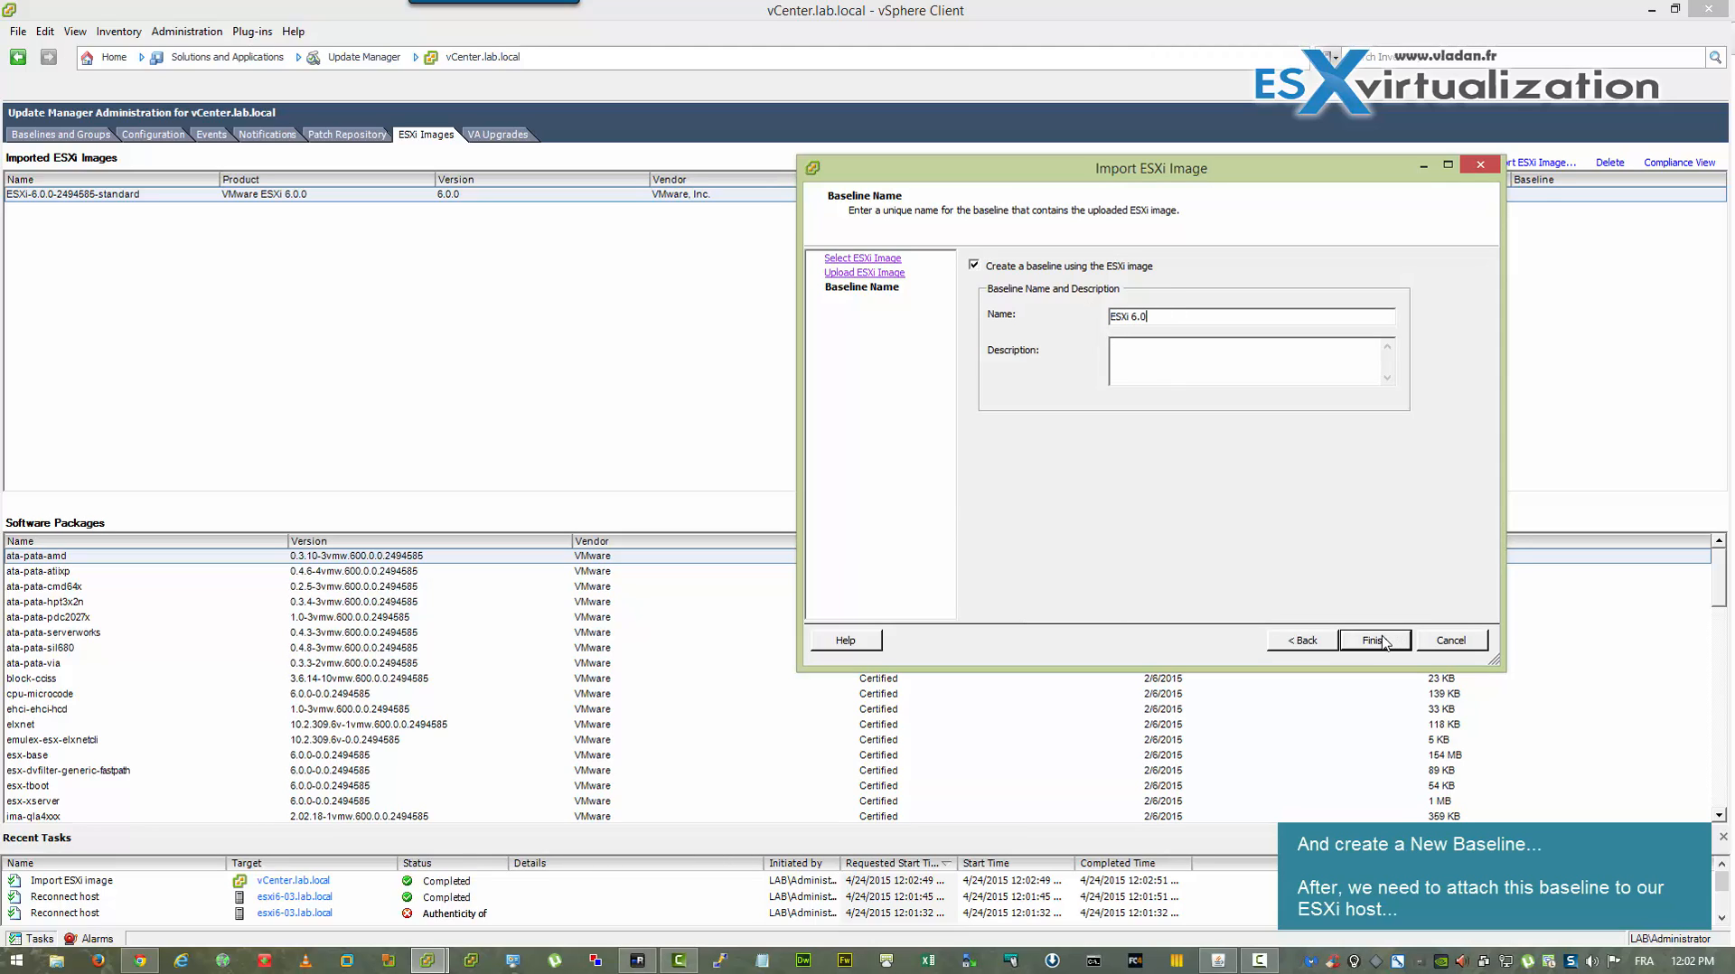
pyautogui.click(1374, 640)
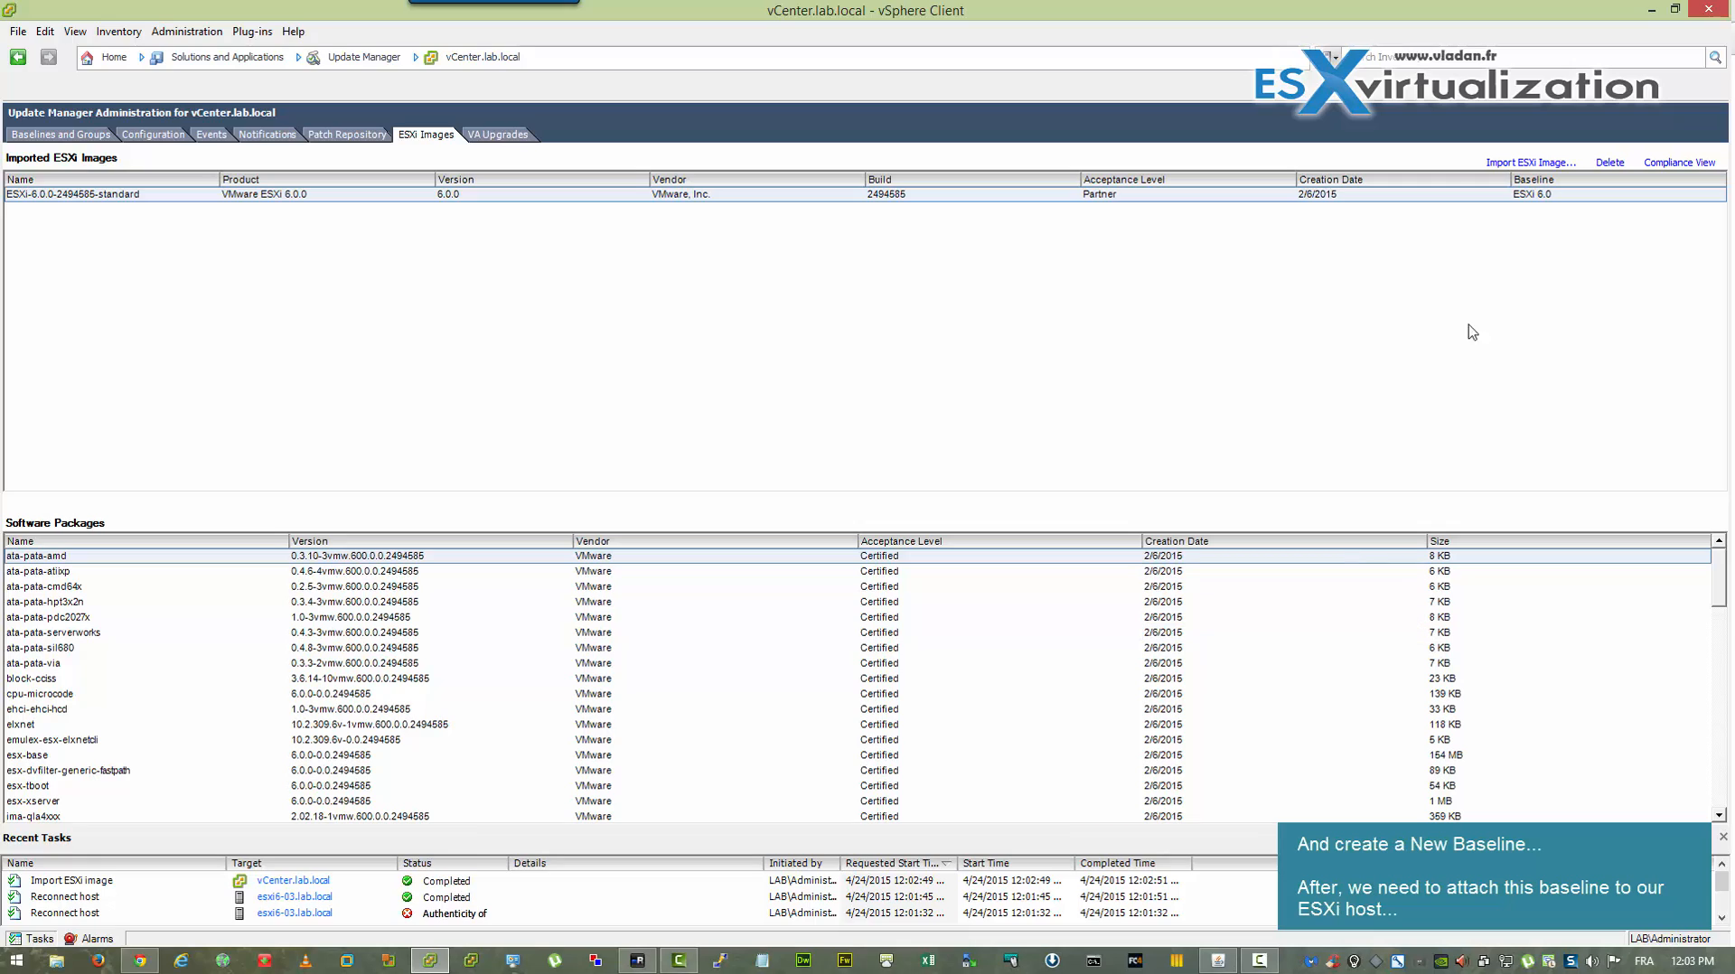
pyautogui.moveTo(1678, 170)
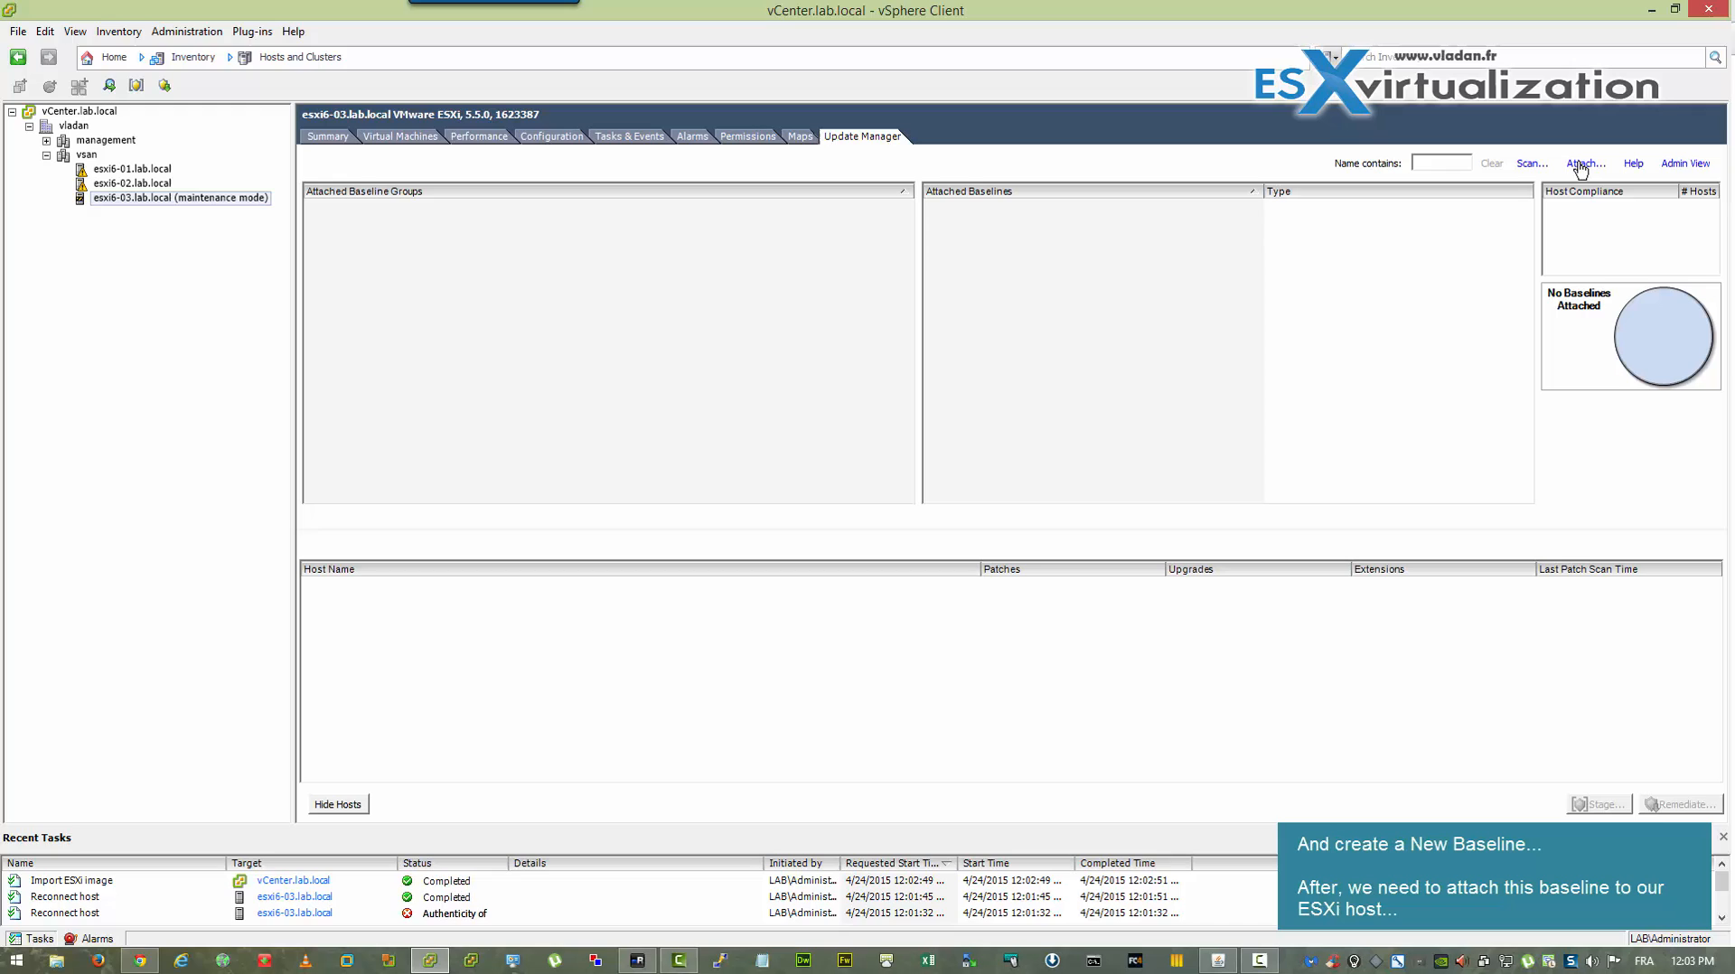
# Step: Tick the ESXi 6.0 upgrade baseline in the Attach dialog and attach it to esxi6-03.lab.local
pyautogui.click(1586, 163)
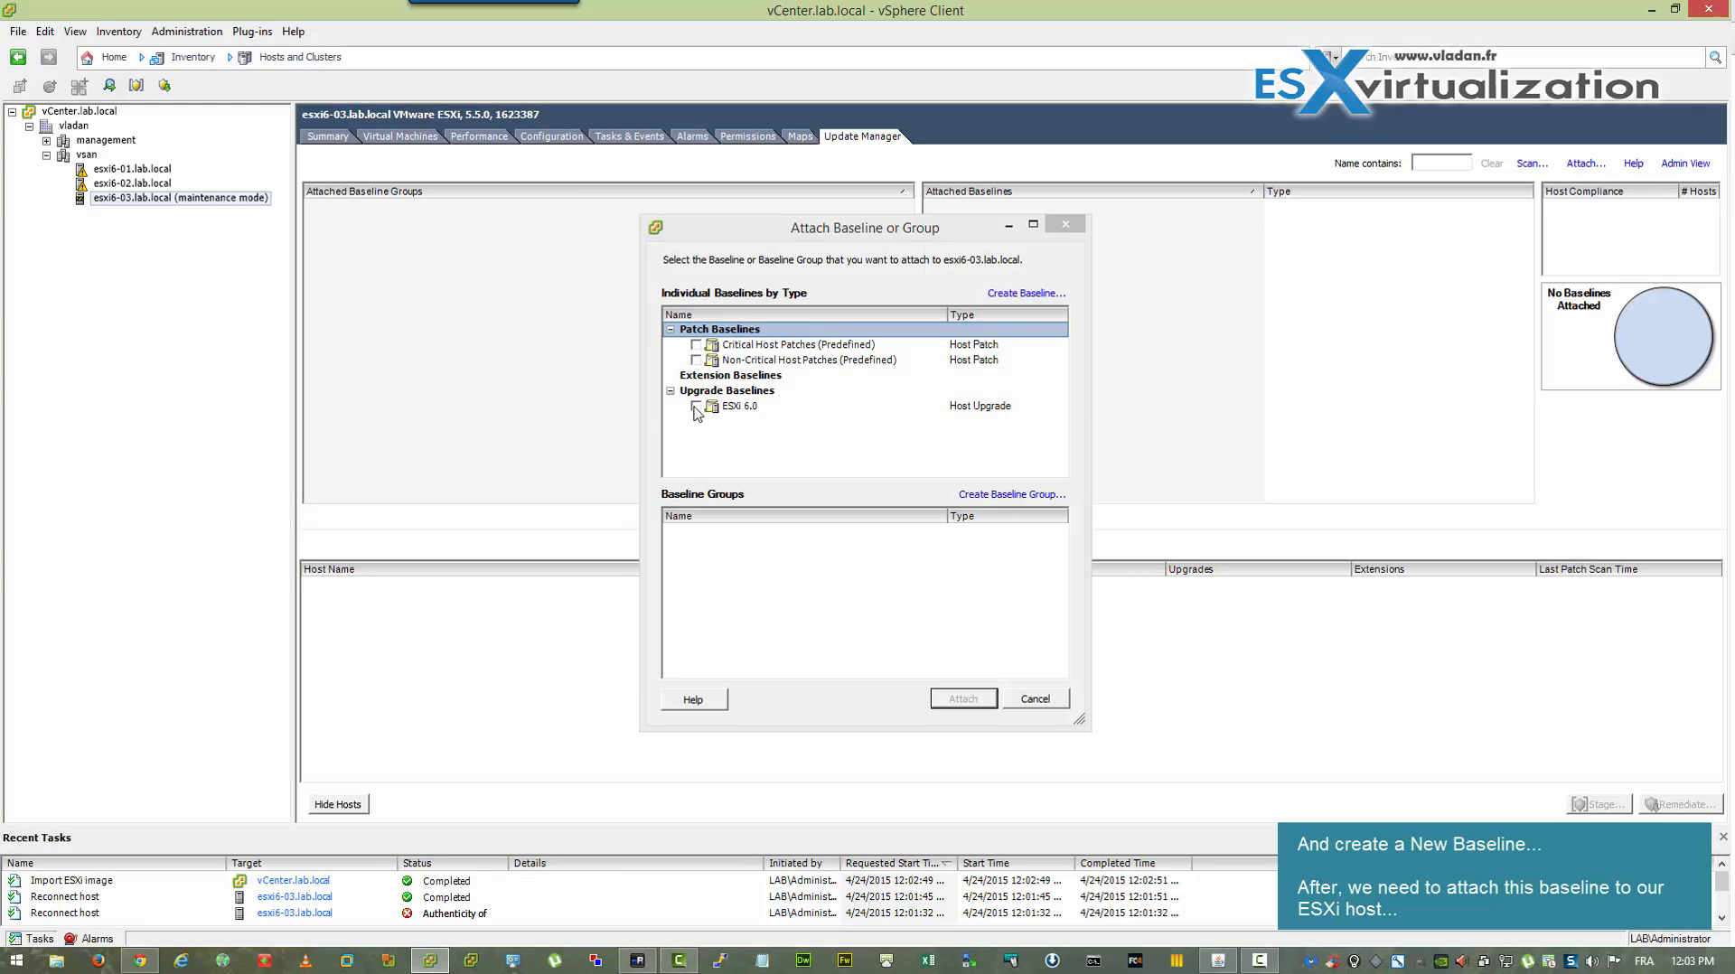
pyautogui.click(696, 407)
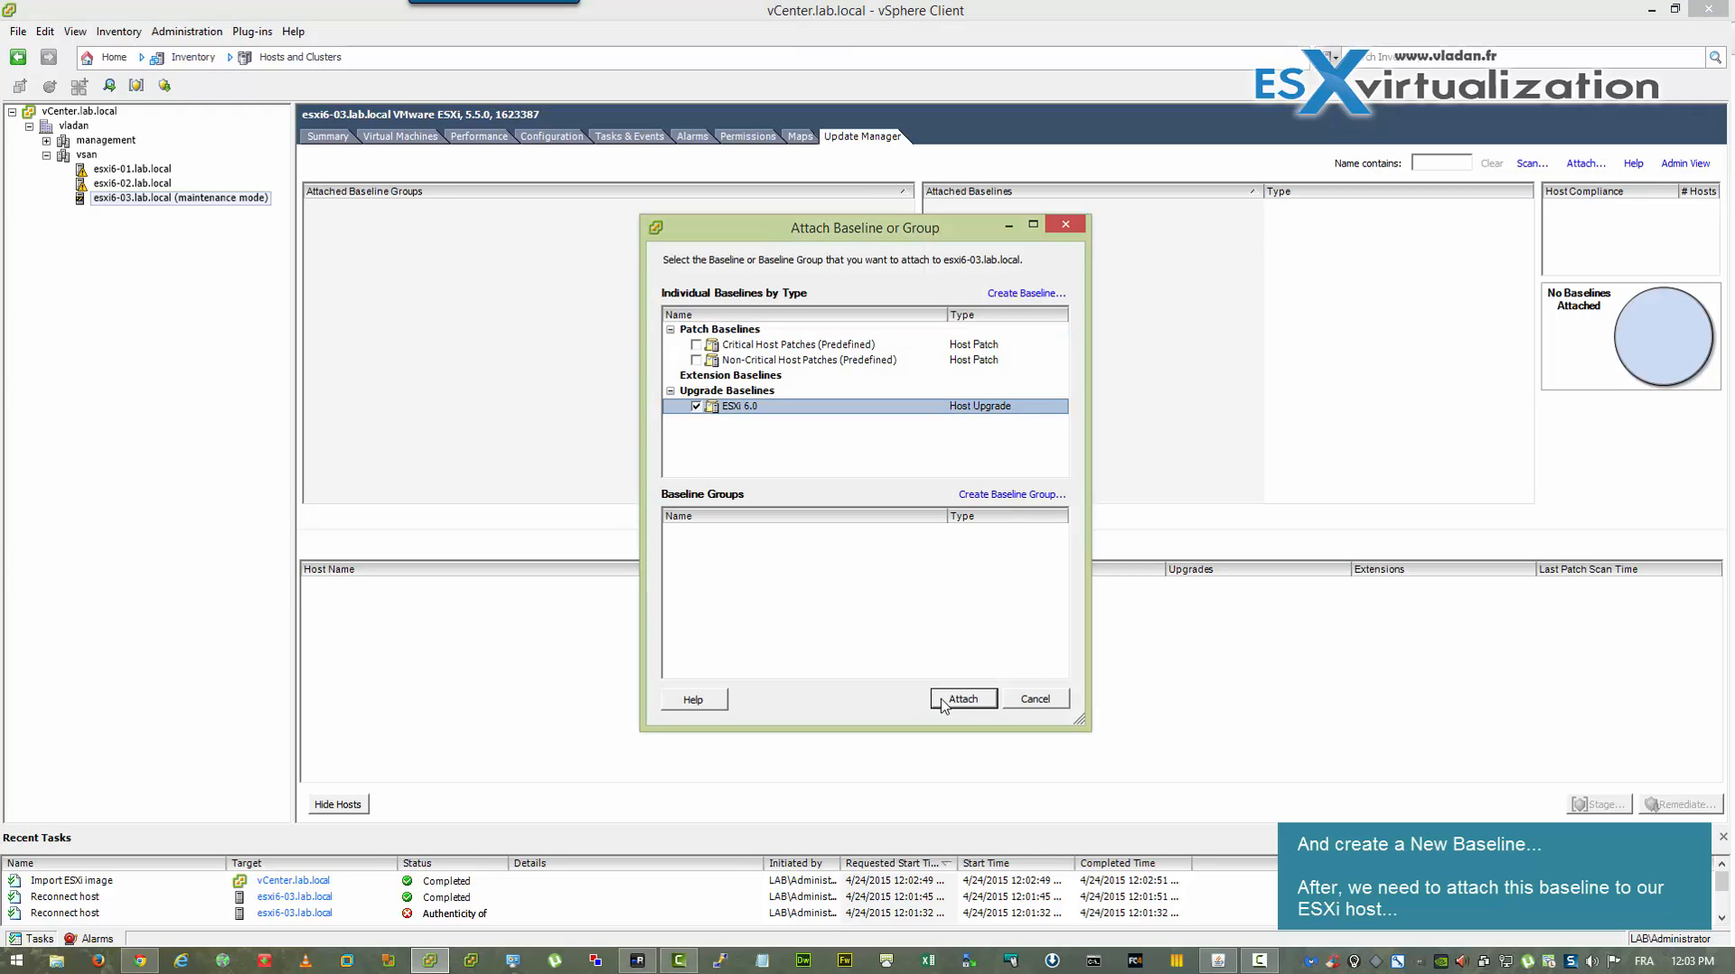
pyautogui.click(964, 698)
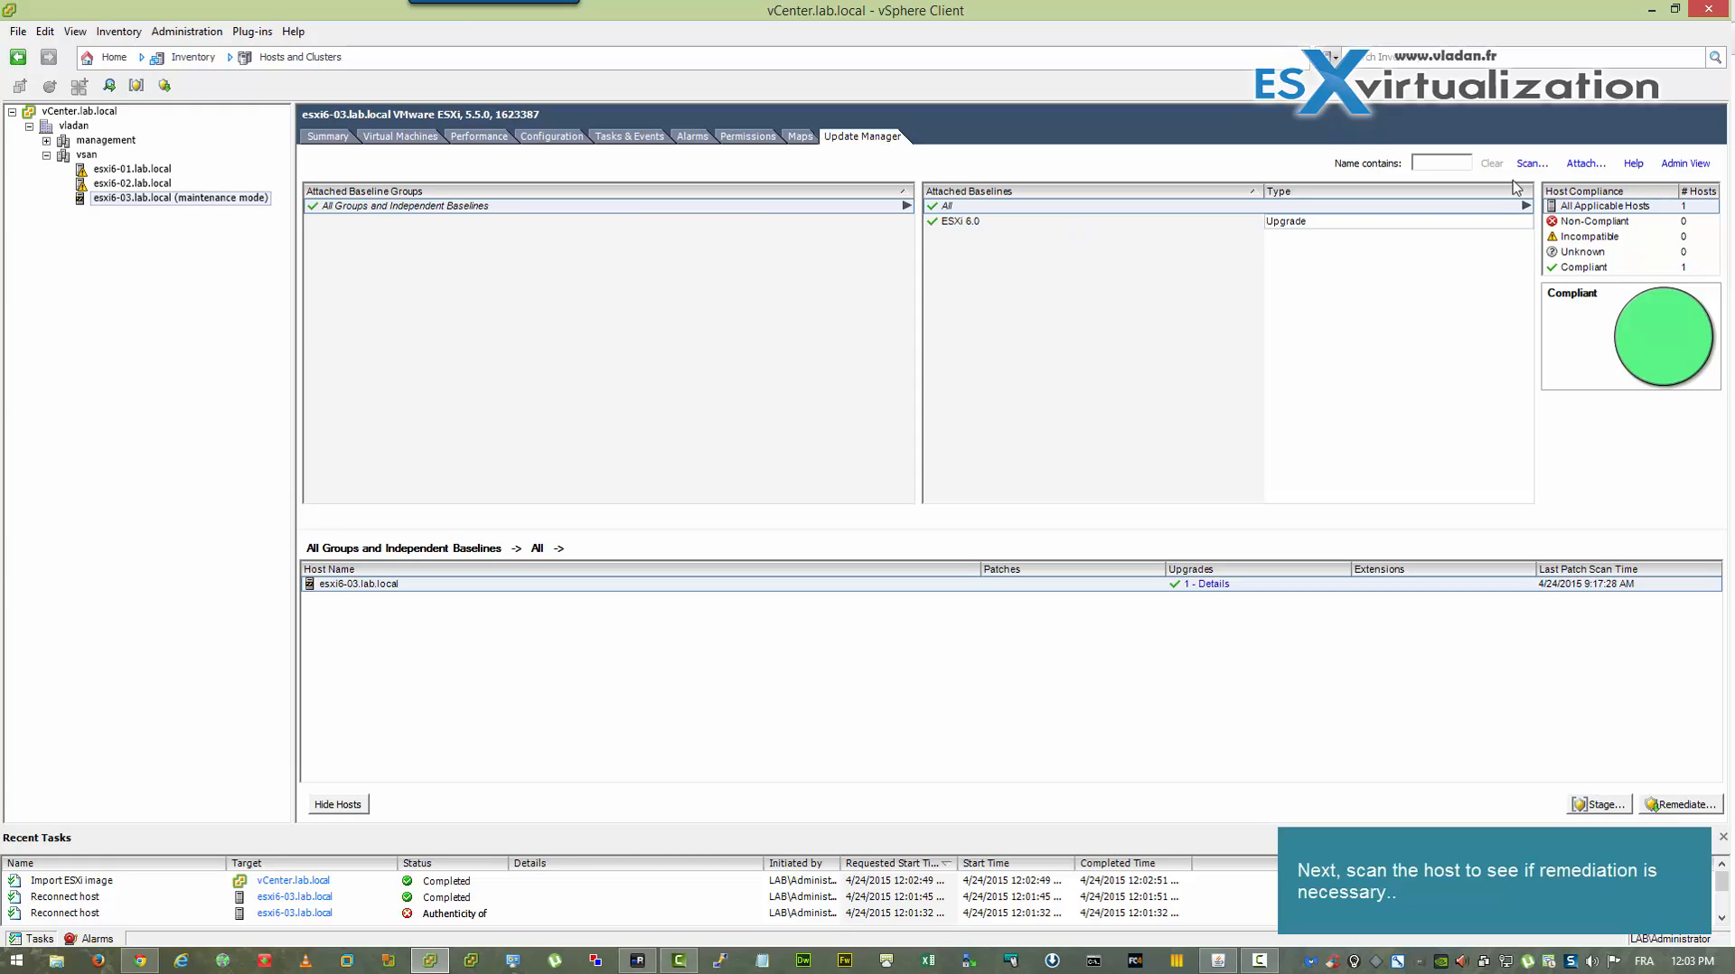
pyautogui.moveTo(1532, 166)
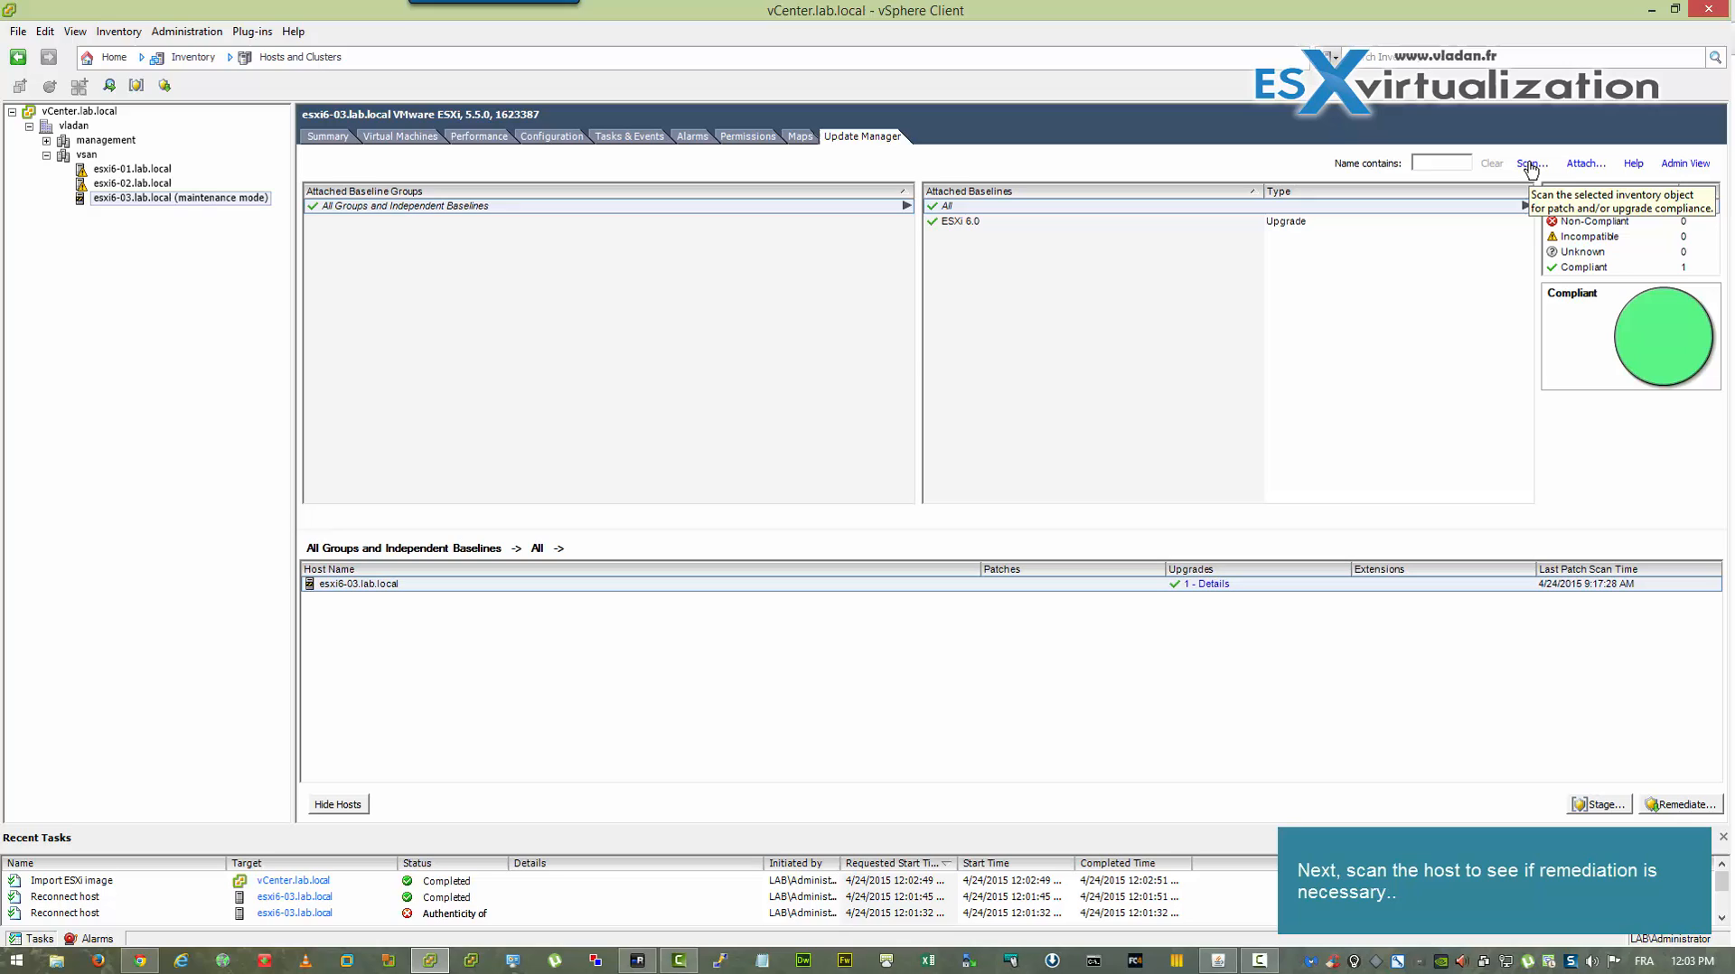
# Step: Scan esxi6-03.lab.local, then open the Remediate wizard for the non-compliant host
pyautogui.click(1531, 162)
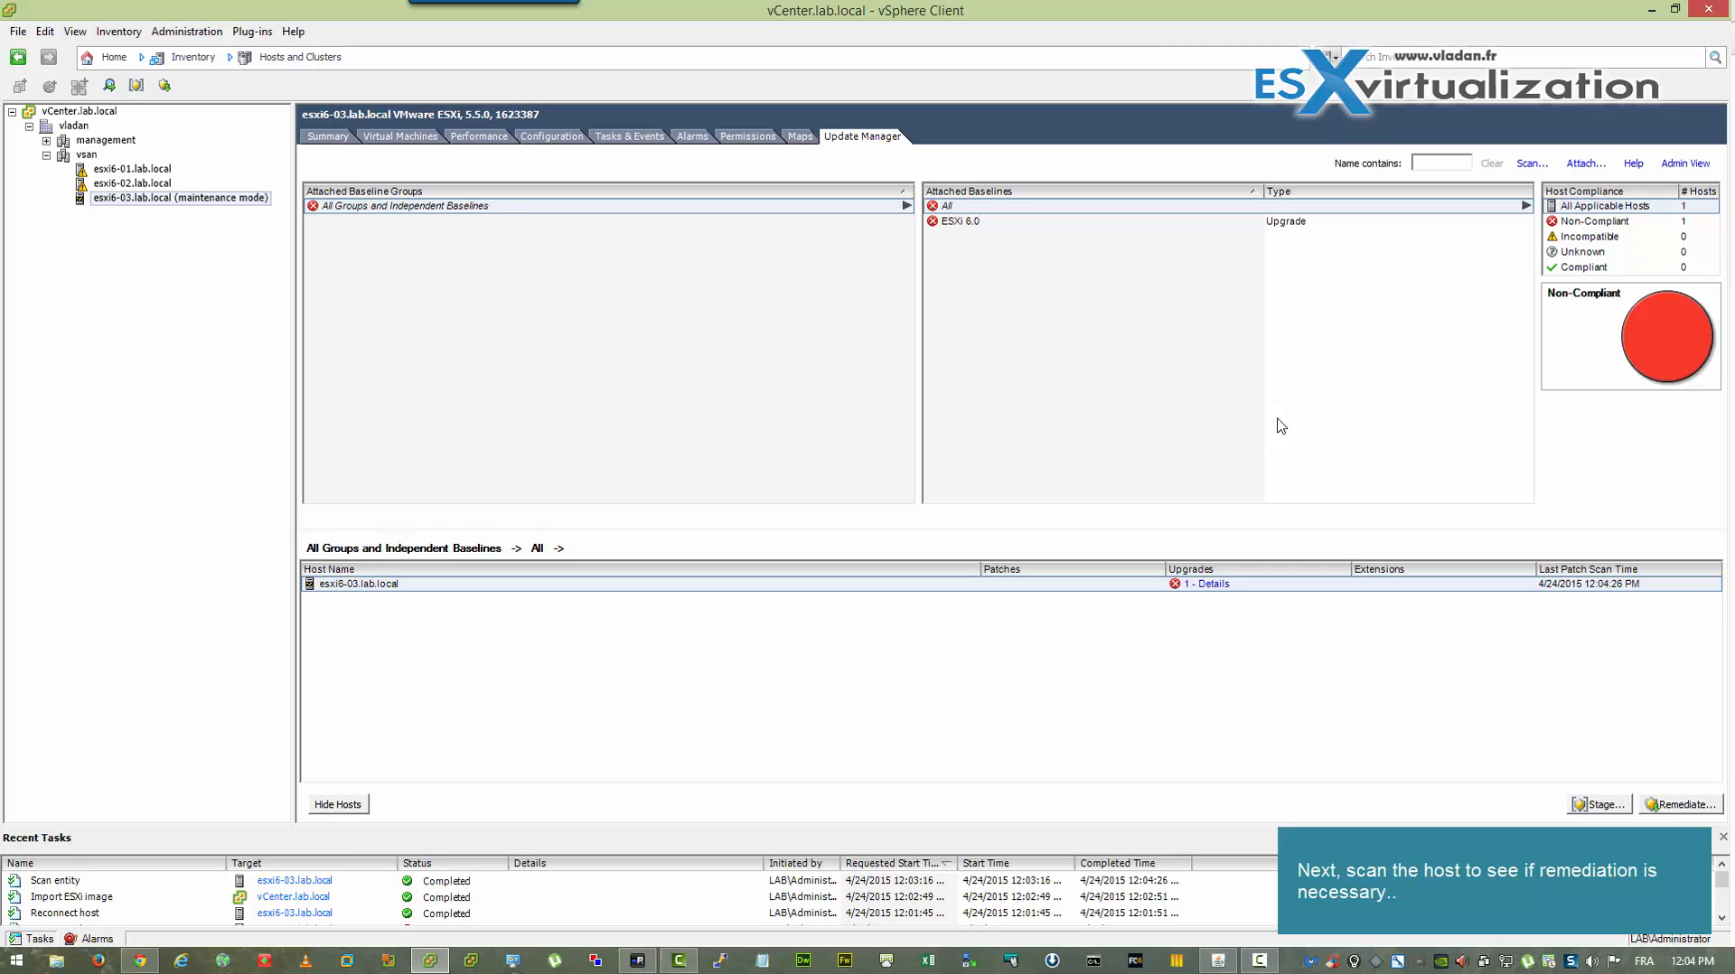
pyautogui.click(1683, 804)
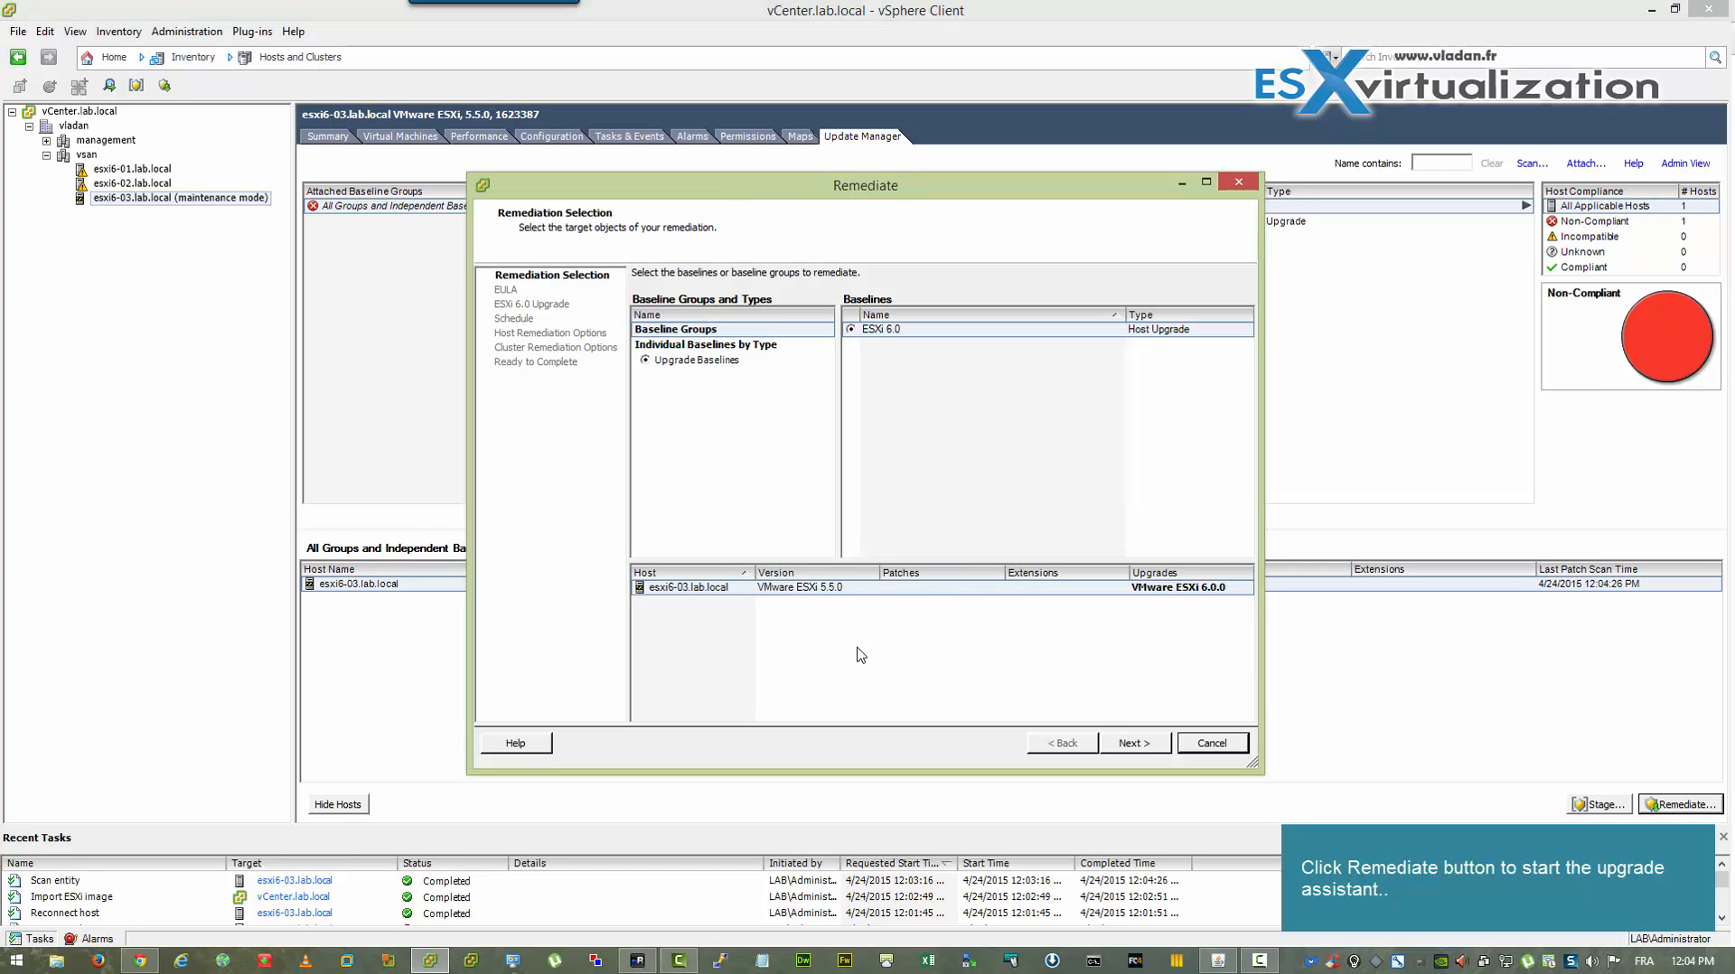
# Step: Accept the license, keep immediate scheduling and default host/cluster options, and launch the upgrade
pyautogui.click(1135, 743)
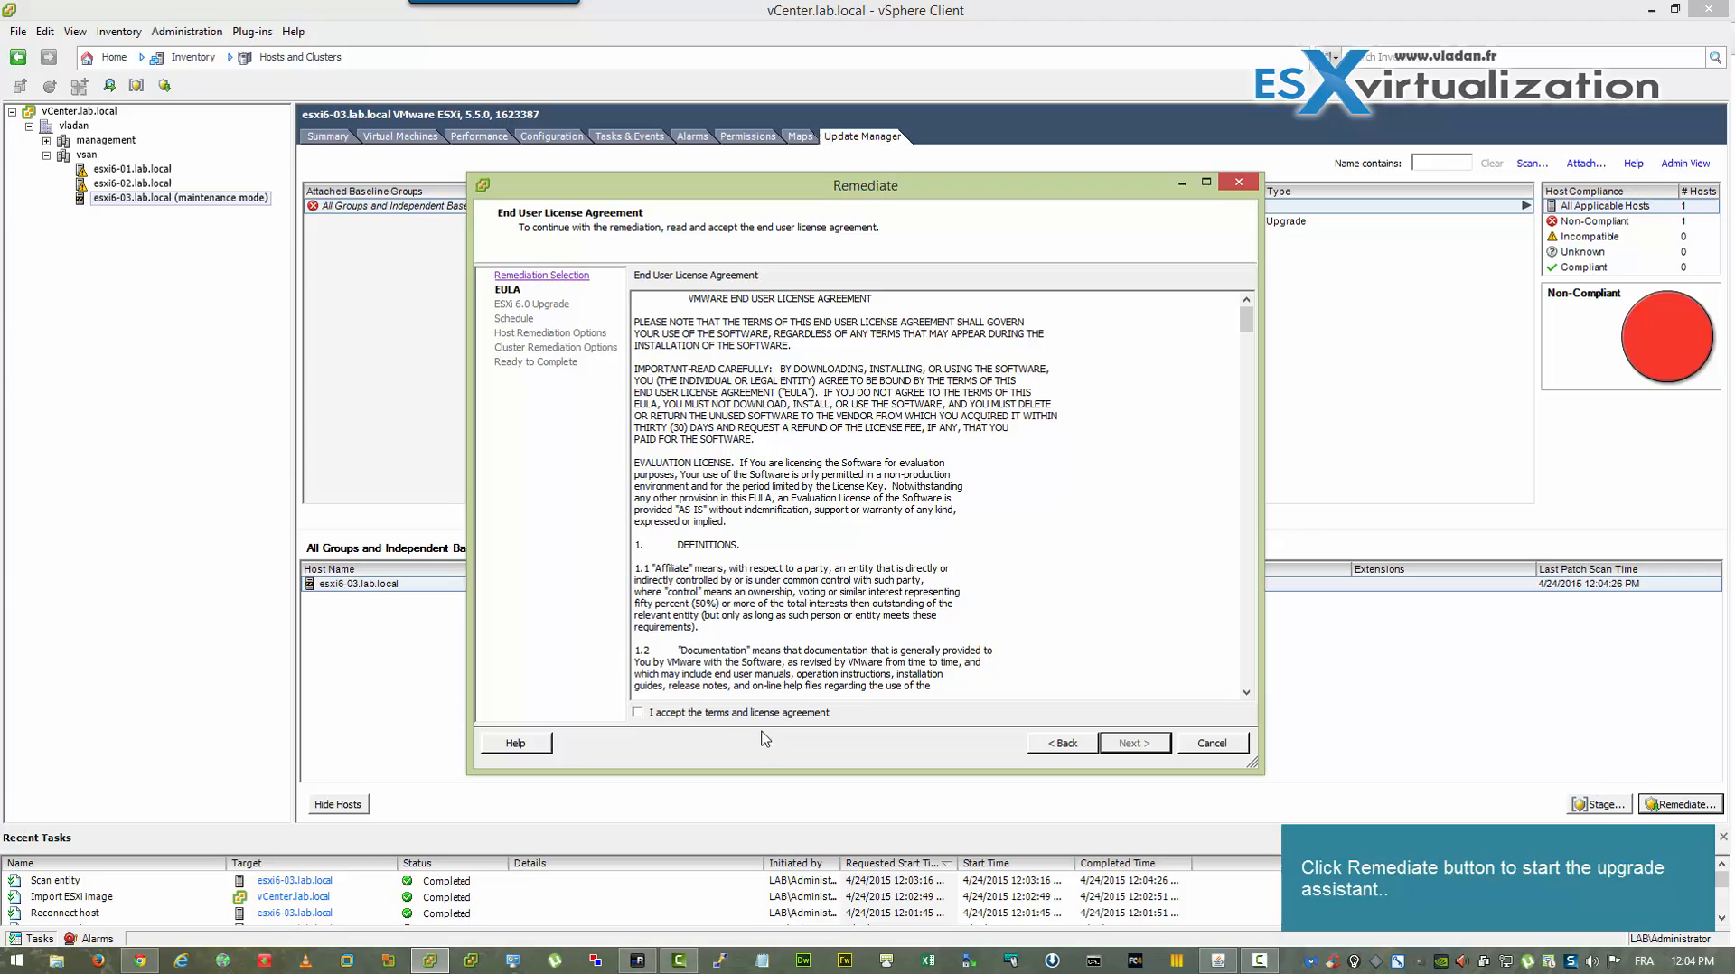
pyautogui.click(637, 712)
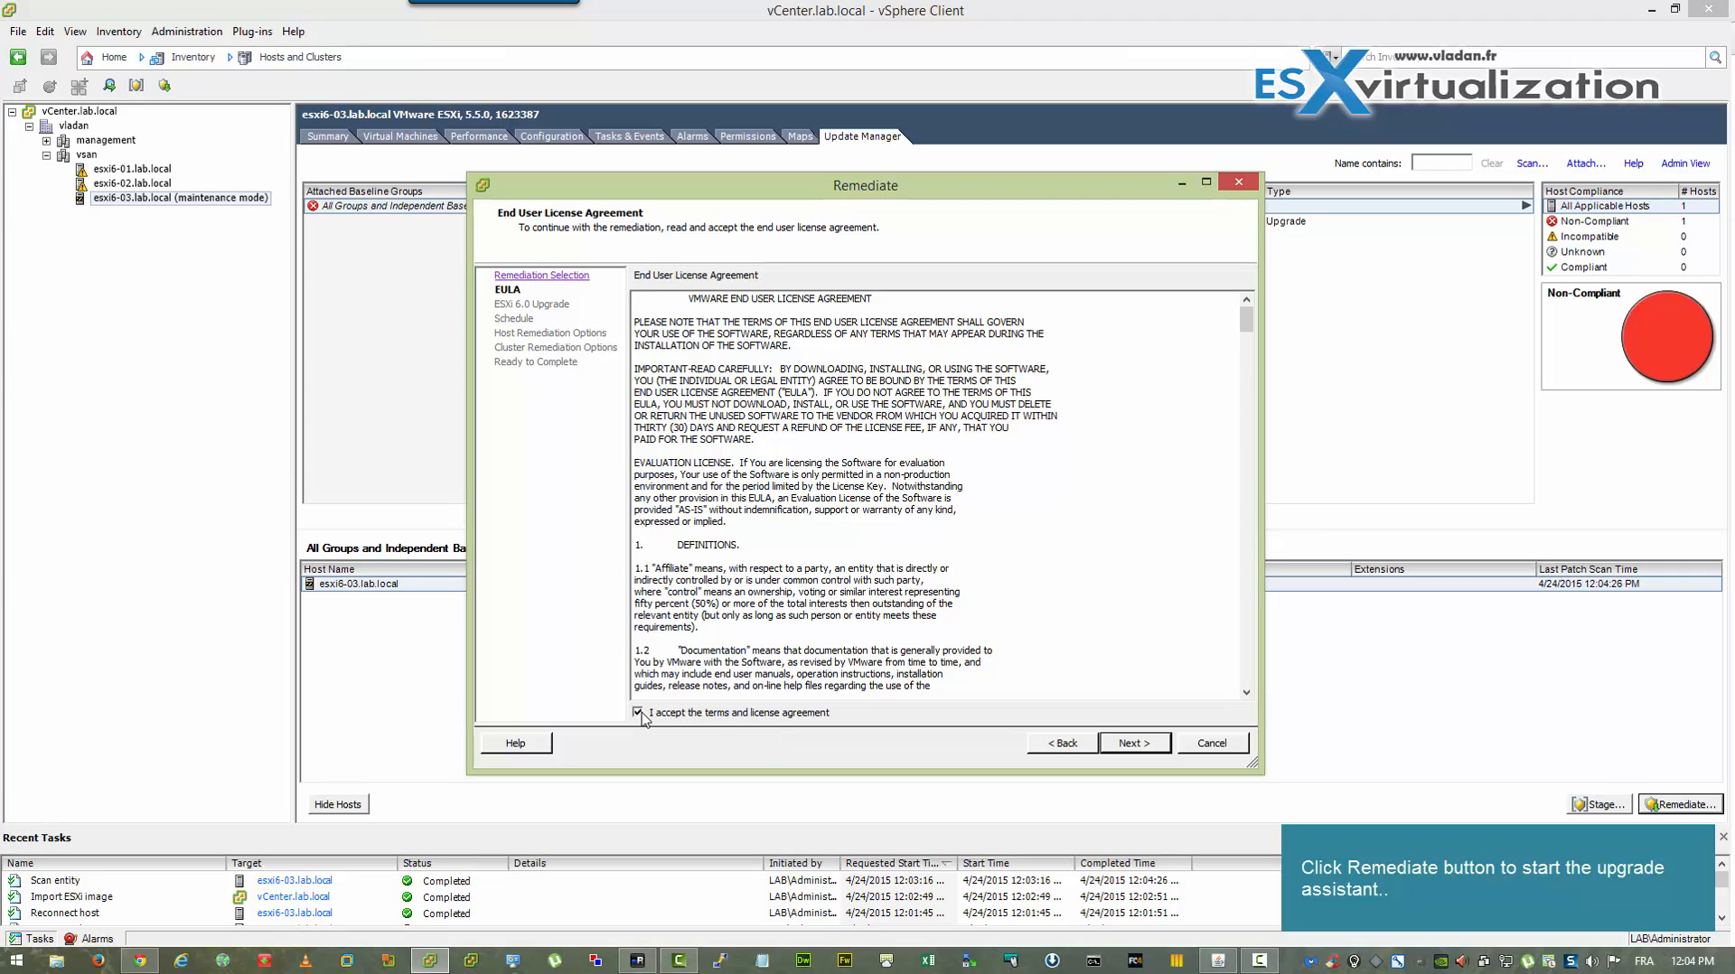
pyautogui.click(1136, 743)
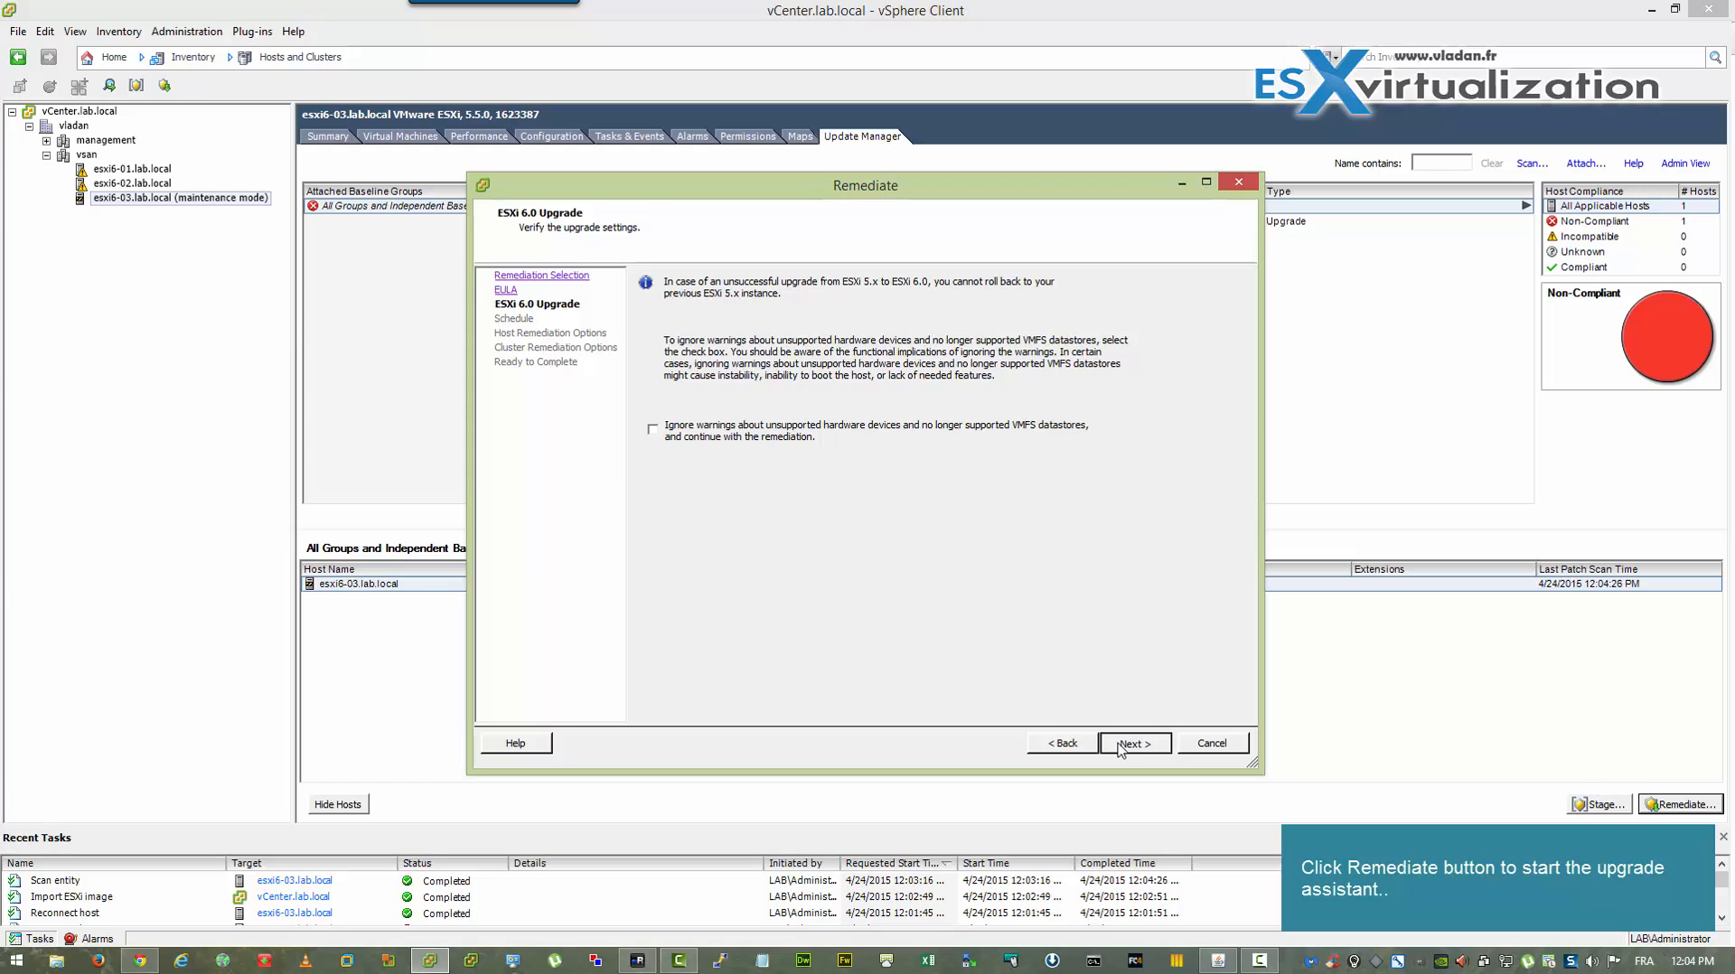
pyautogui.click(1135, 743)
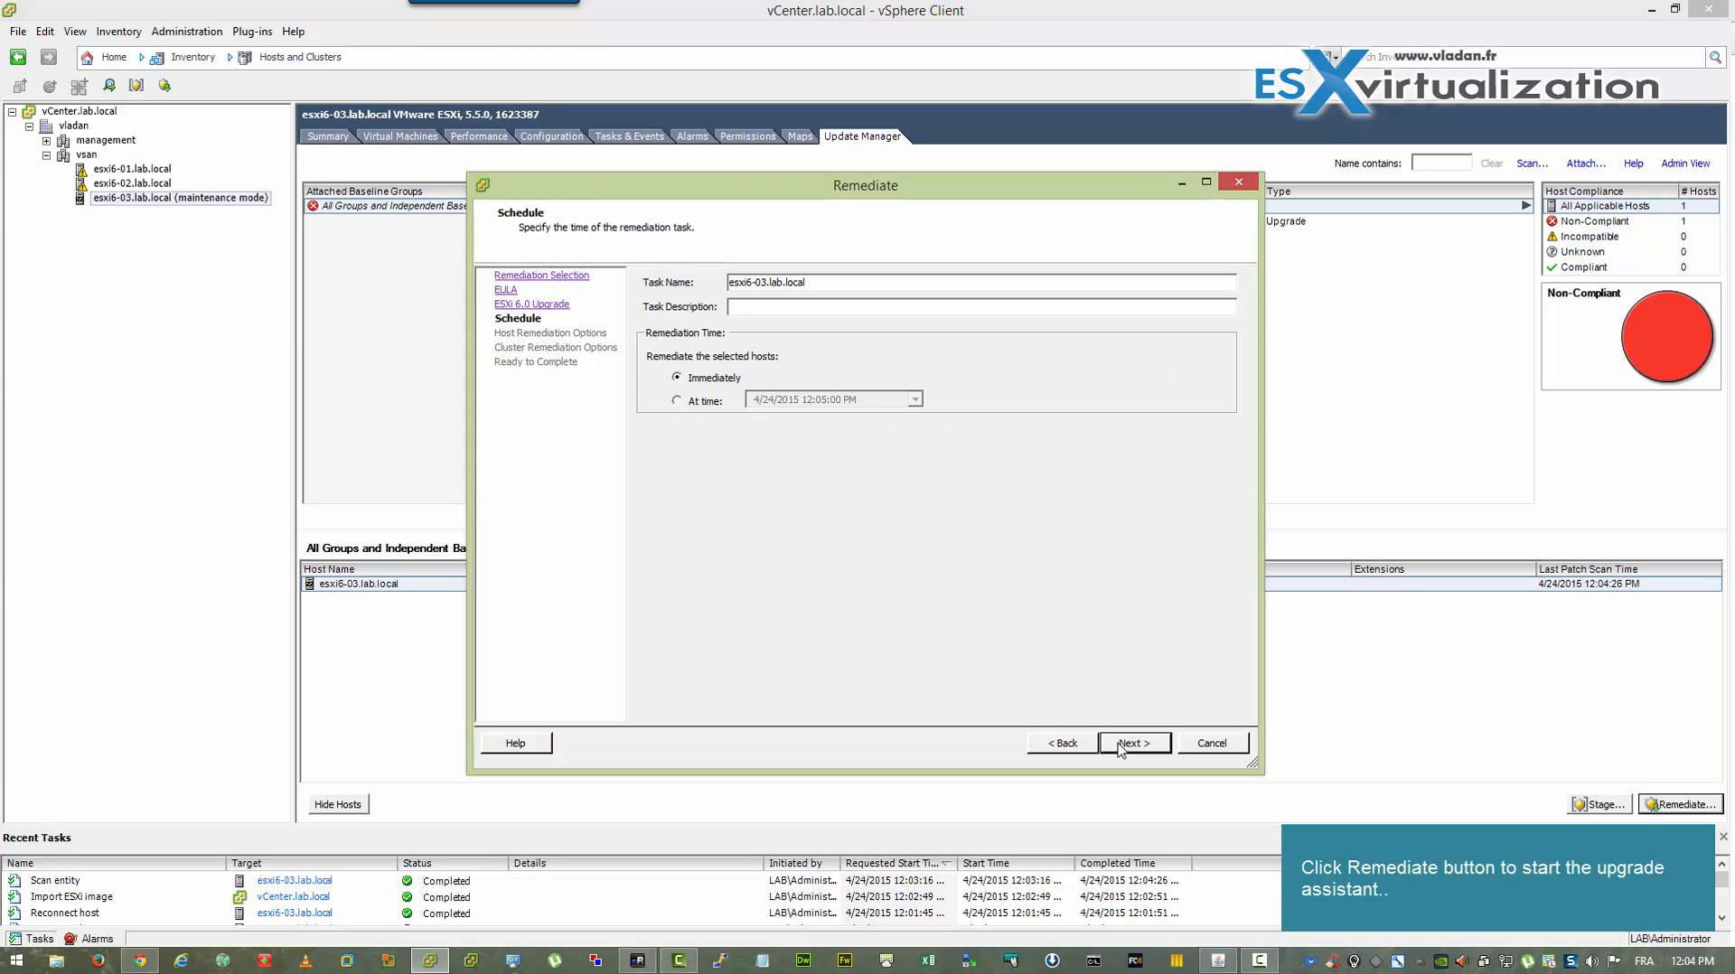
pyautogui.click(1134, 743)
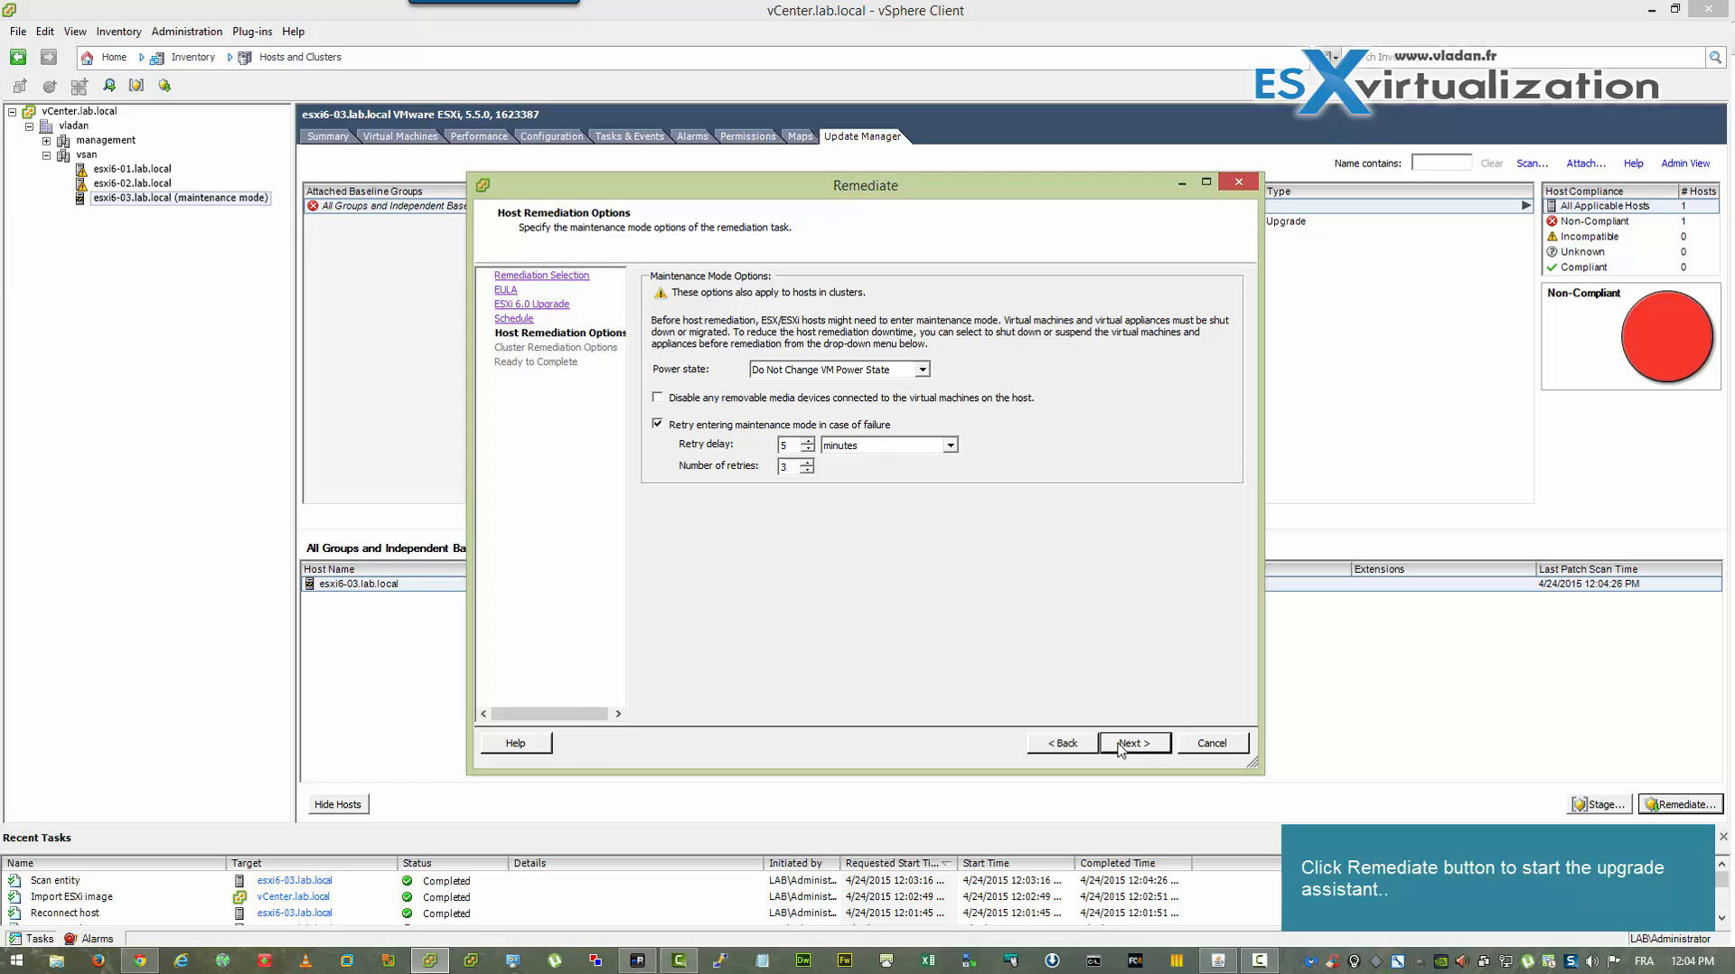
pyautogui.click(1135, 743)
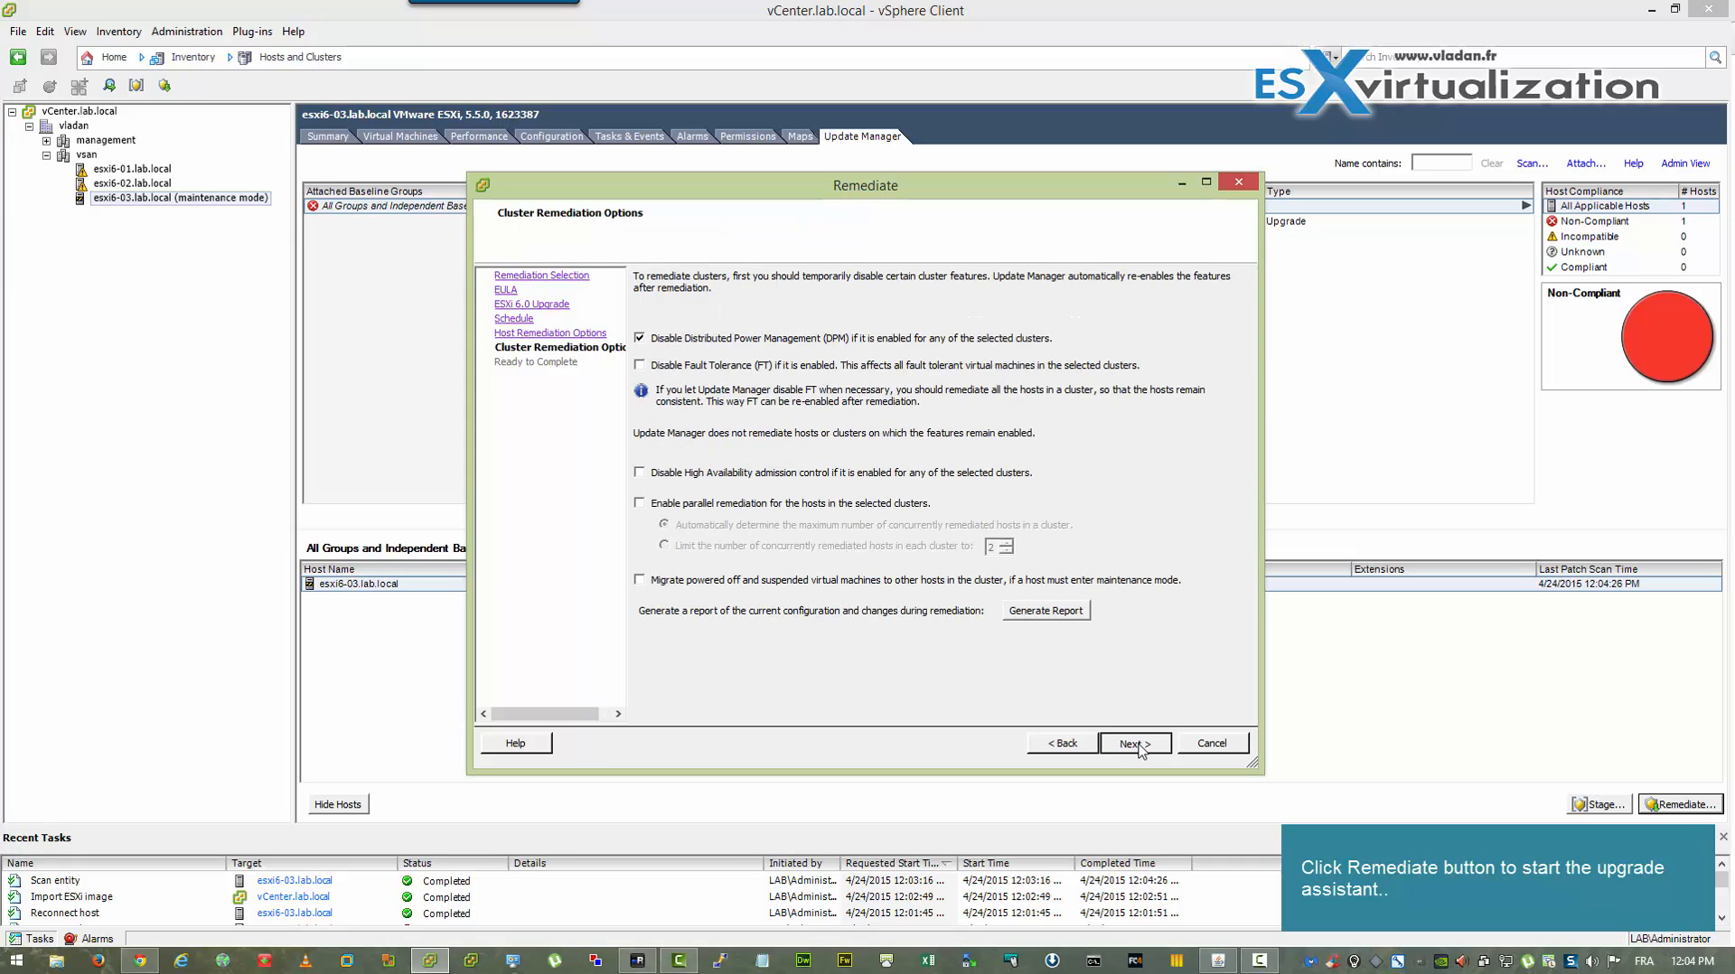
pyautogui.click(1135, 743)
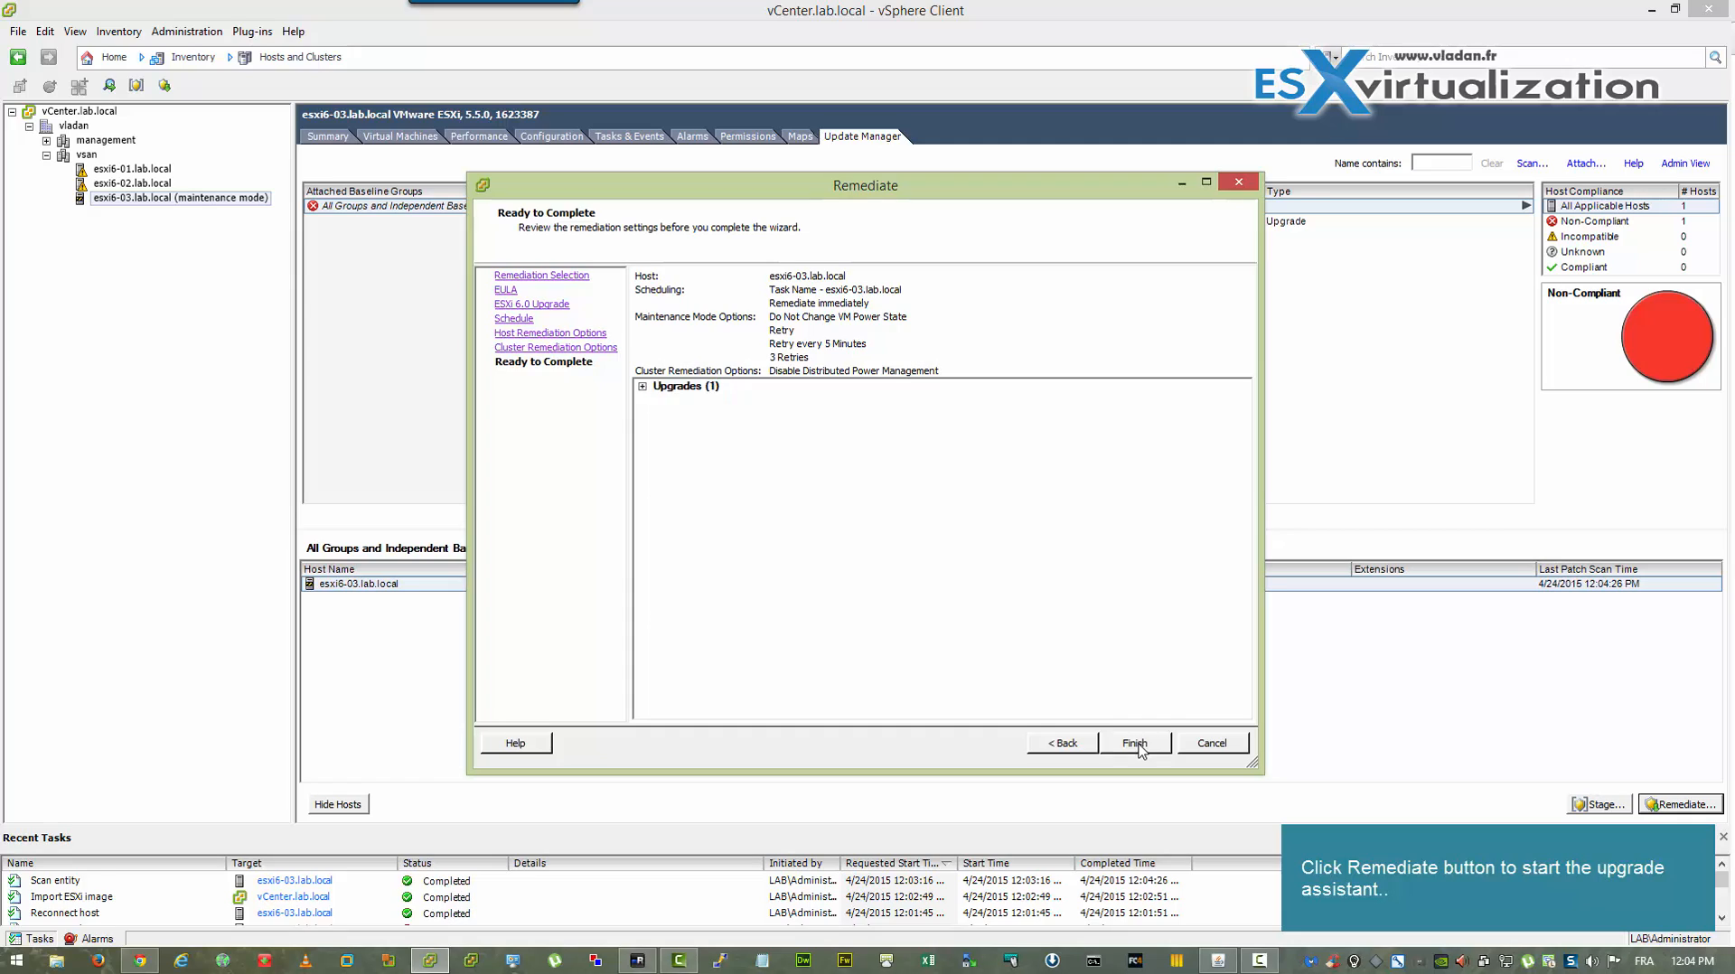
pyautogui.click(1135, 743)
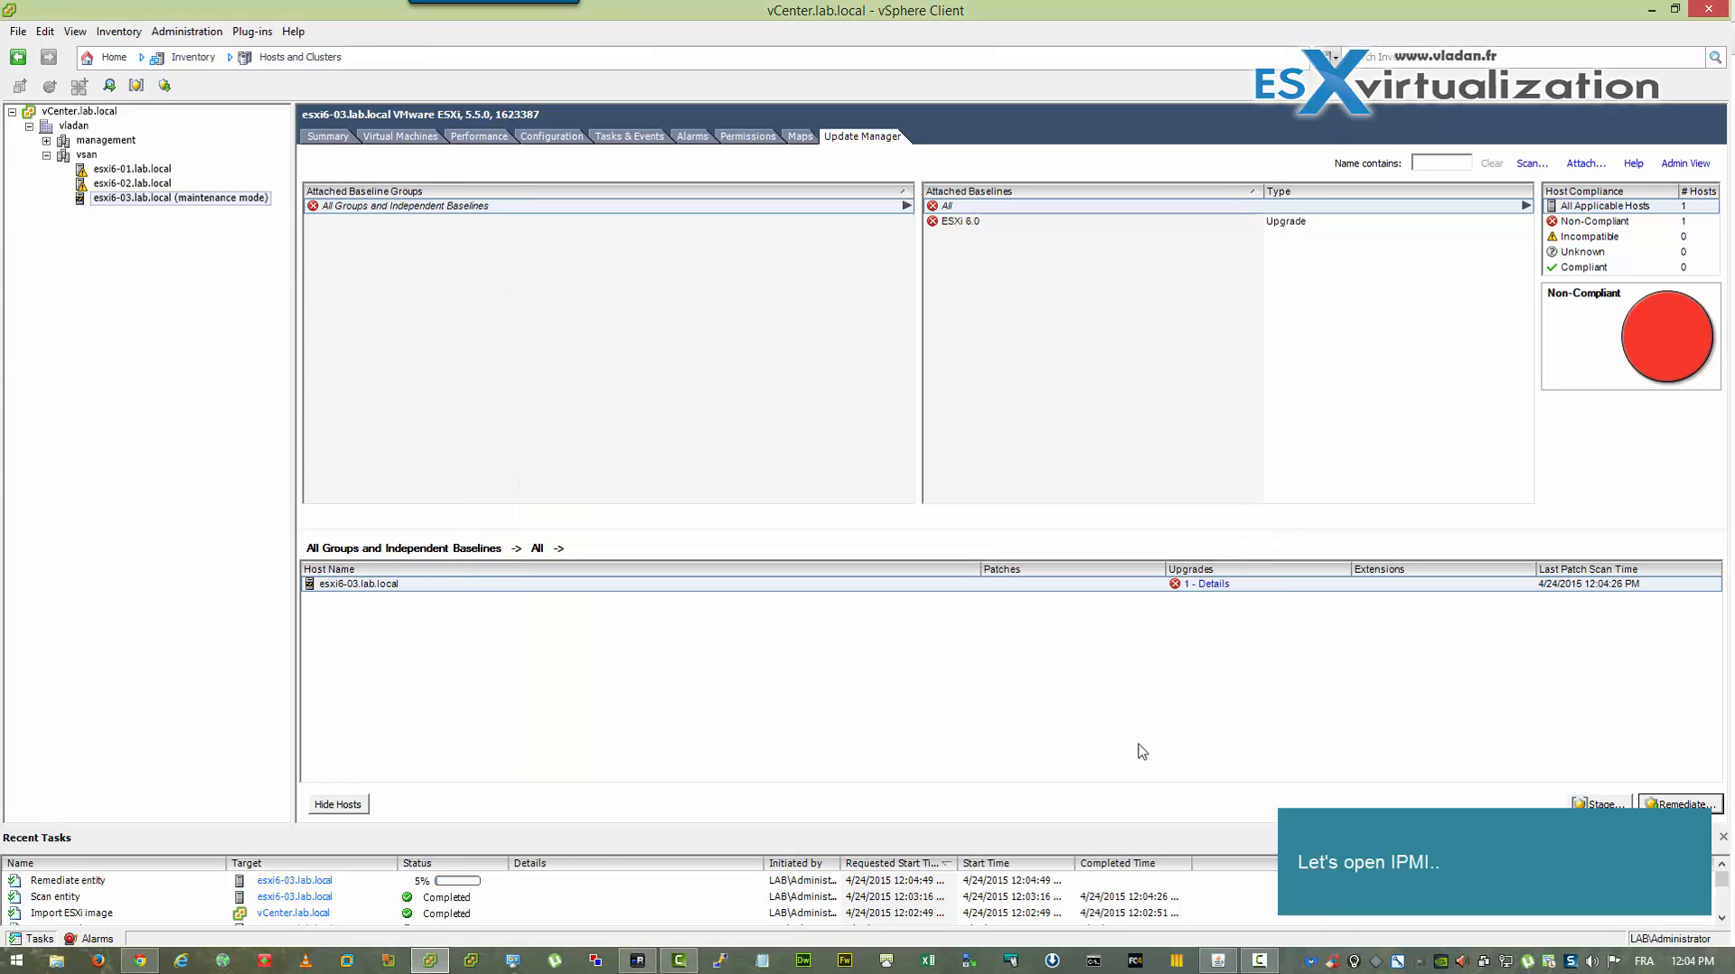